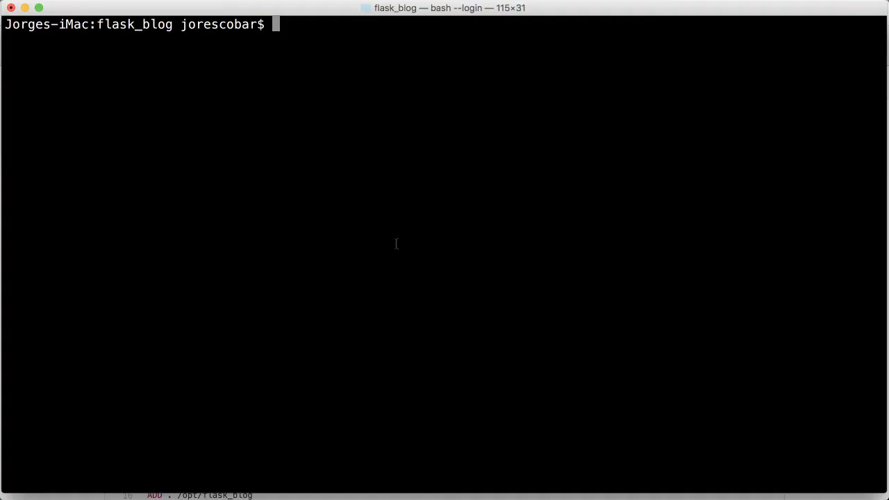
# - Show the working directory with pwd, list the flask_blog files with ls, then launch atom
pyautogui.write('pwd')
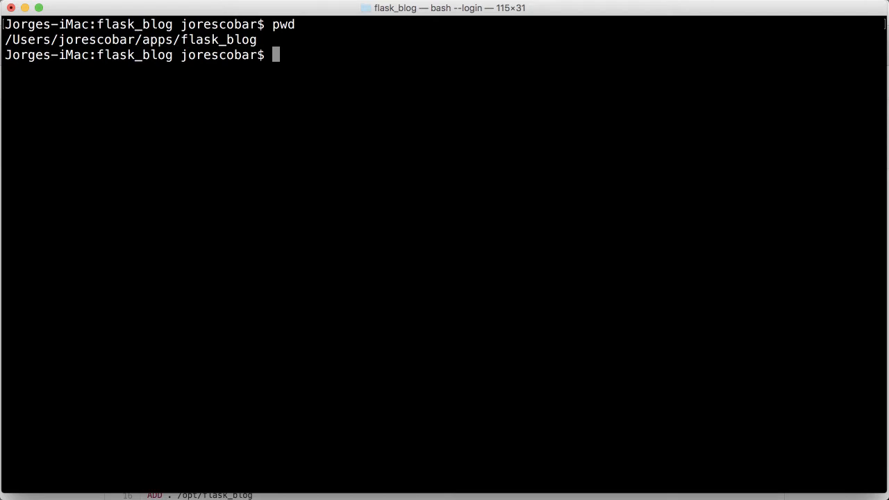
pyautogui.write('ls')
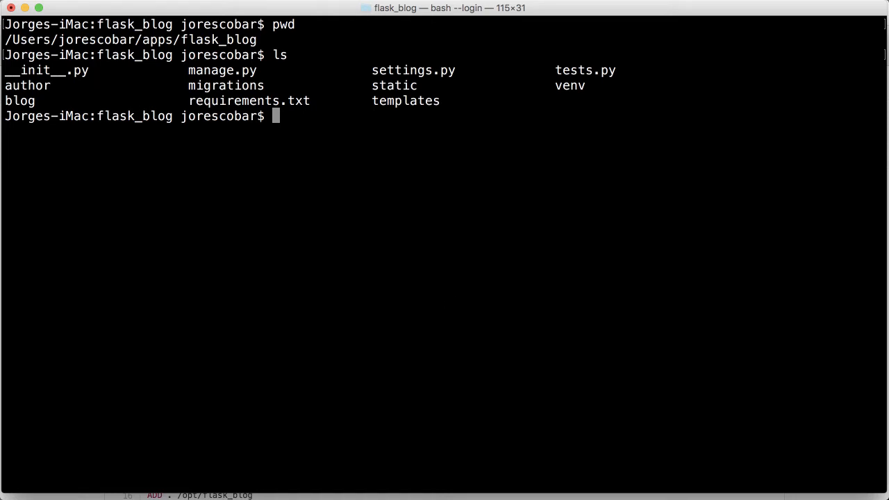
pyautogui.write('atom')
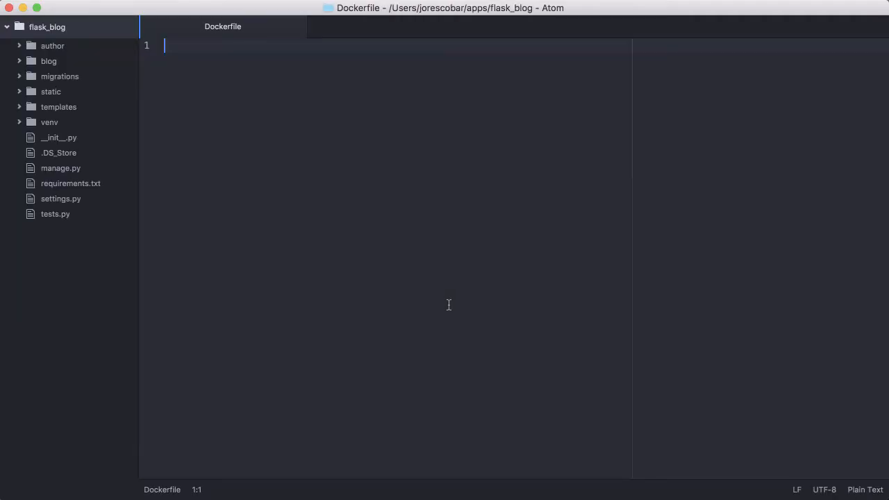
pyautogui.moveTo(161, 30)
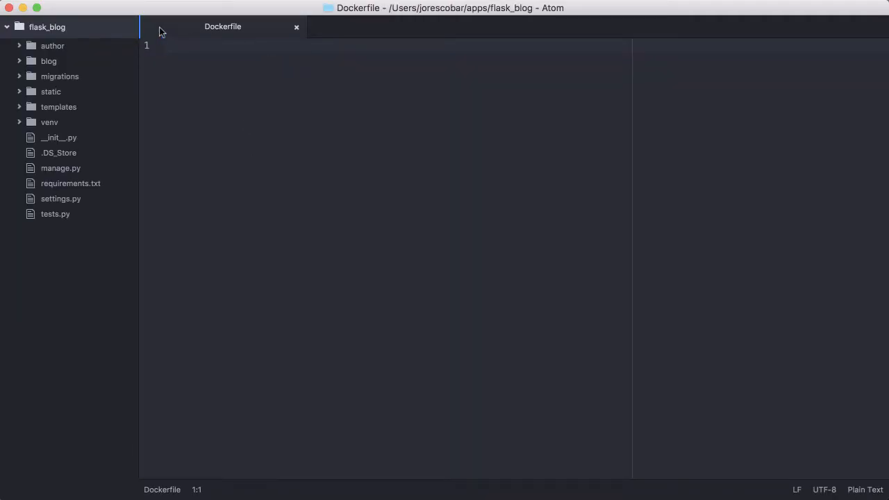
pyautogui.moveTo(223, 26)
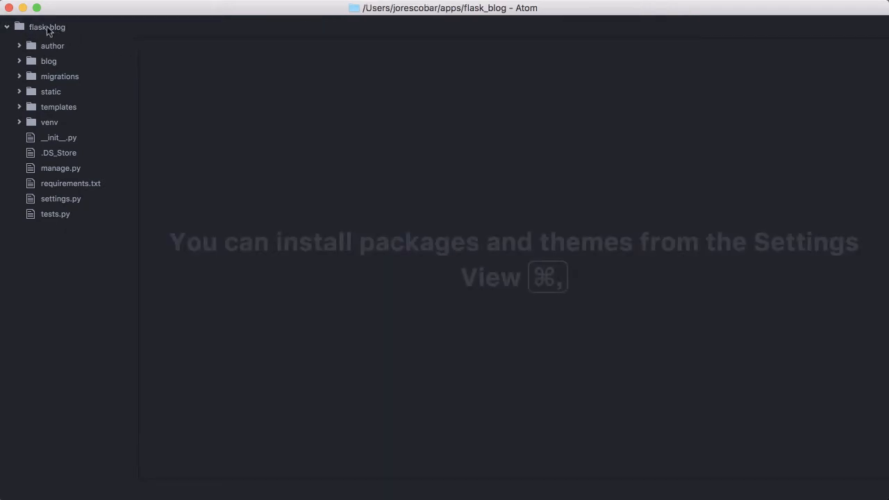
# - Create a new file named Dockerfile at the top of the flask_blog project tree
pyautogui.rightClick(47, 28)
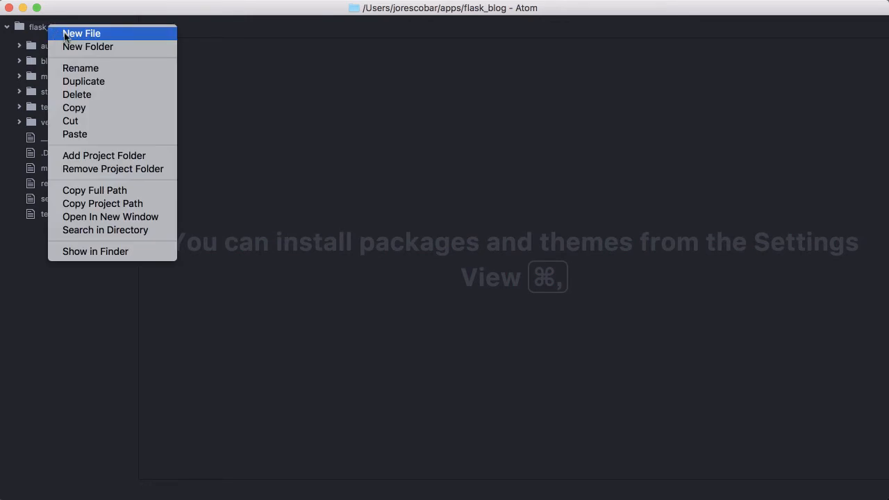
pyautogui.click(81, 33)
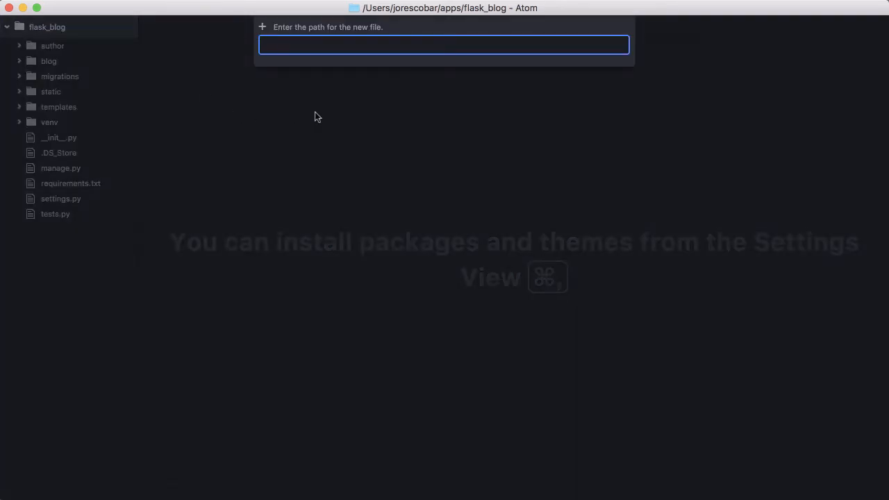
pyautogui.write('Dockerfile')
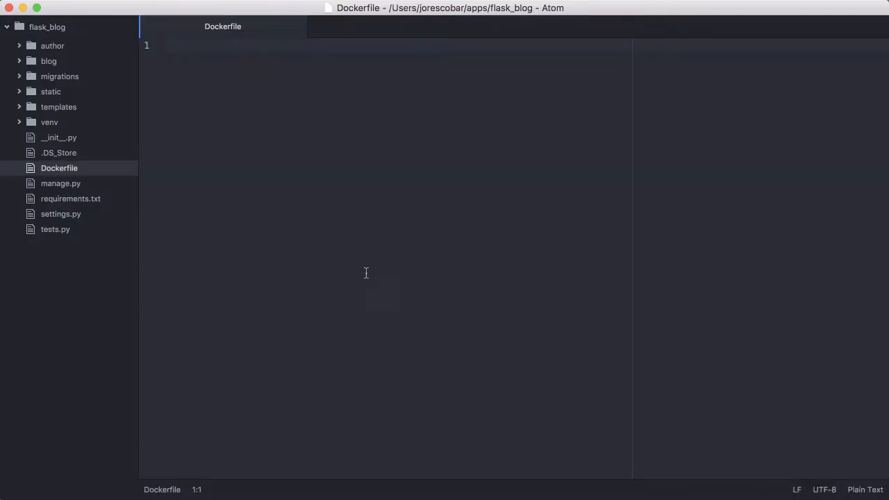
# - View the GitHub flask_blog Dockerfile as Raw text and select its contents for copying
pyautogui.click(663, 17)
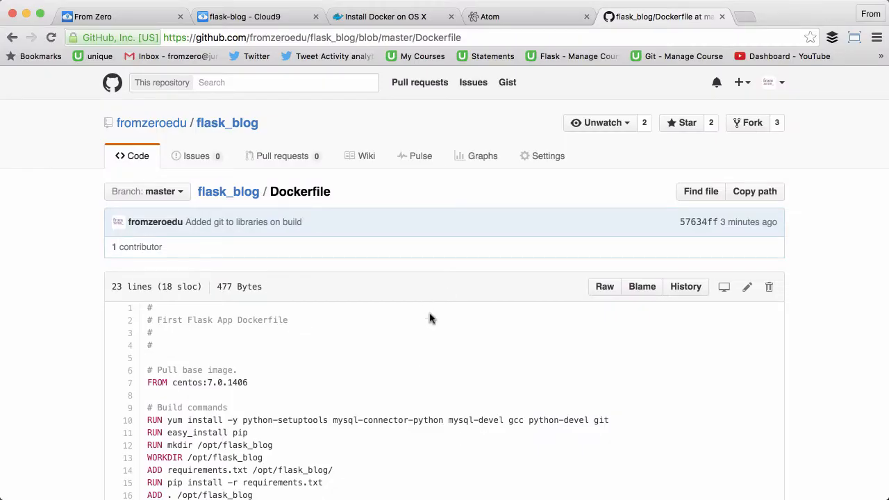
pyautogui.click(602, 286)
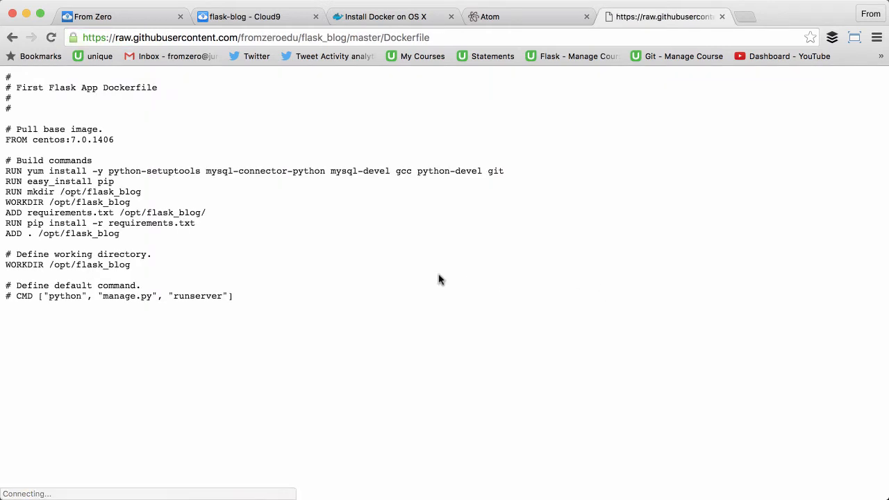
pyautogui.moveTo(25, 180); pyautogui.dragTo(234, 296)
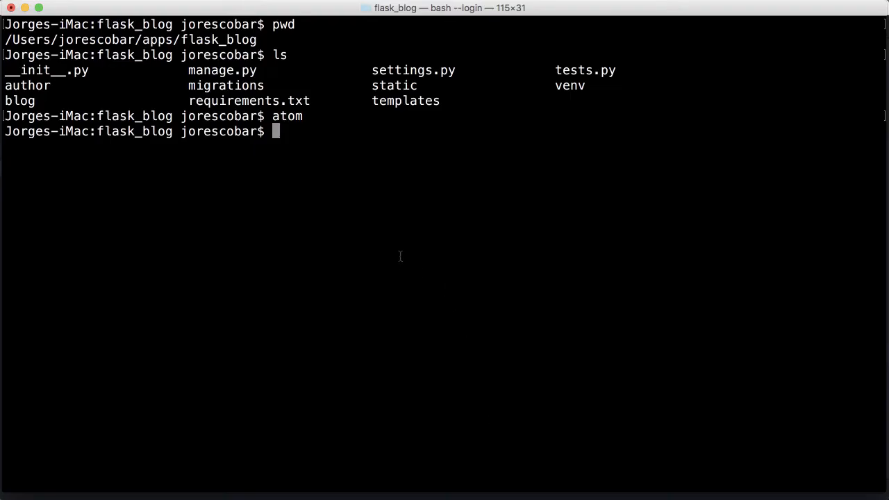
pyautogui.moveTo(397, 255)
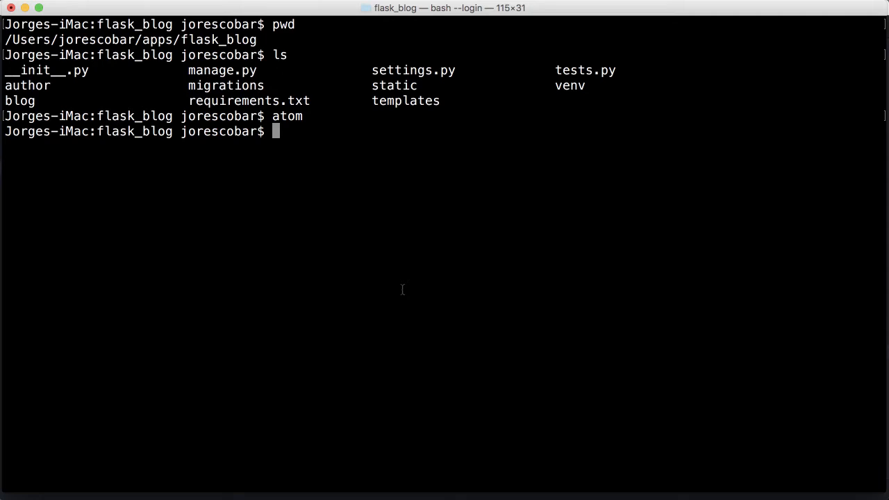
# - Run docker images, docker ps and docker ps -a to list images and containers, then clear
pyautogui.write('docker images')
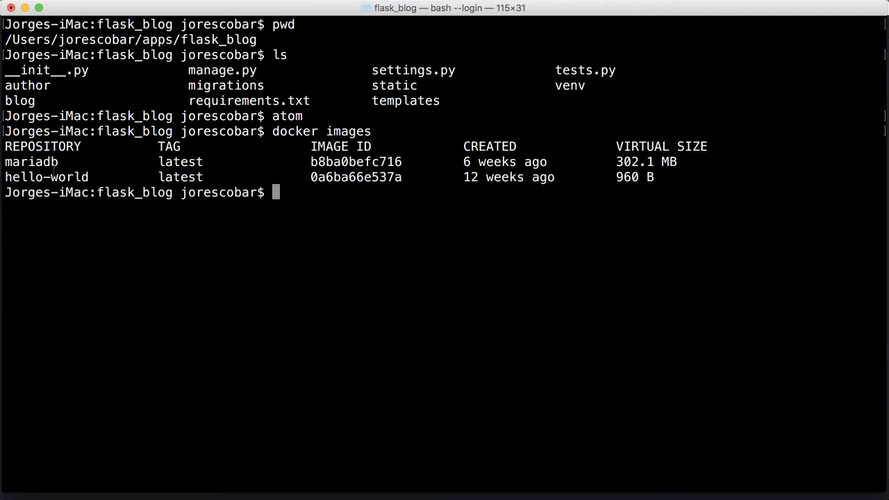
pyautogui.moveTo(436, 231)
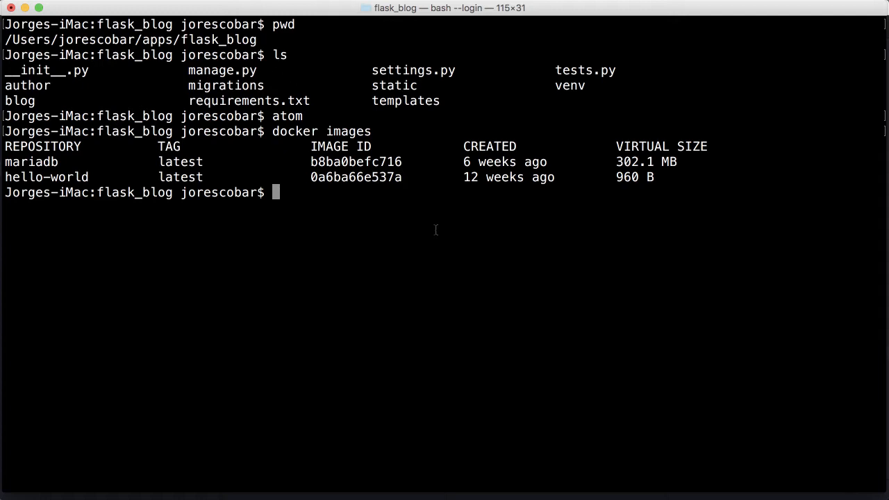
pyautogui.write('docker ps')
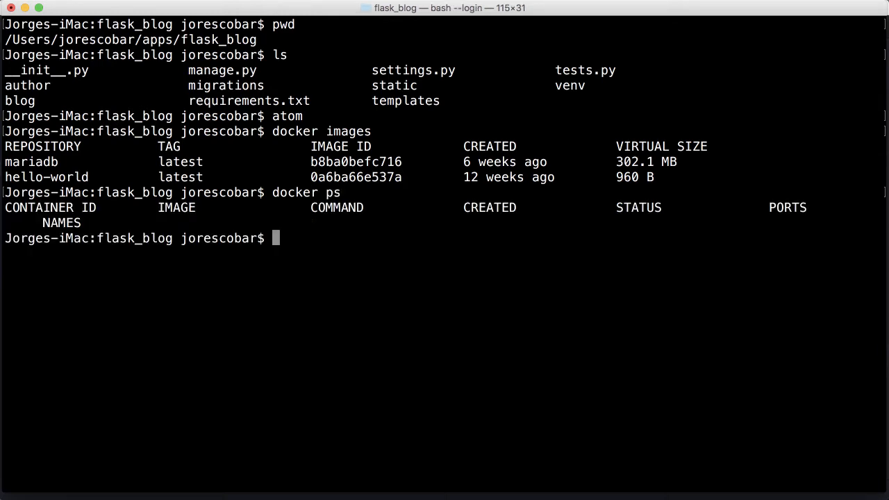
pyautogui.write('docker ps -a')
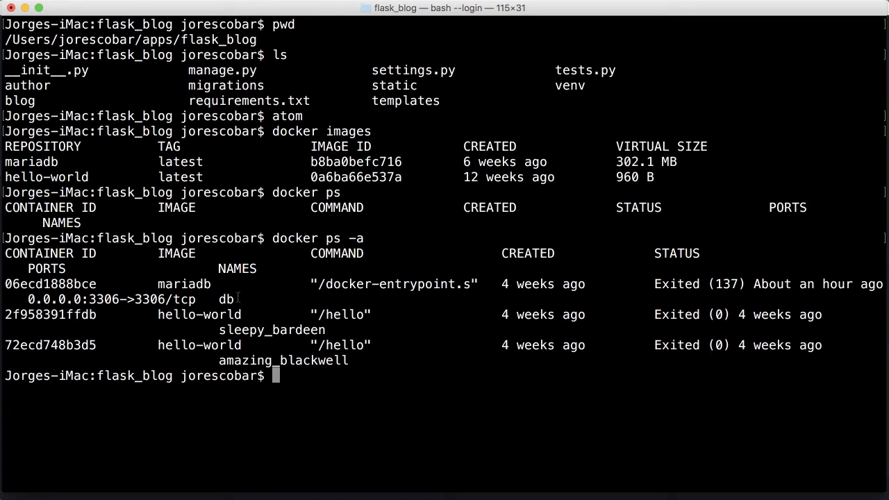
pyautogui.moveTo(216, 328)
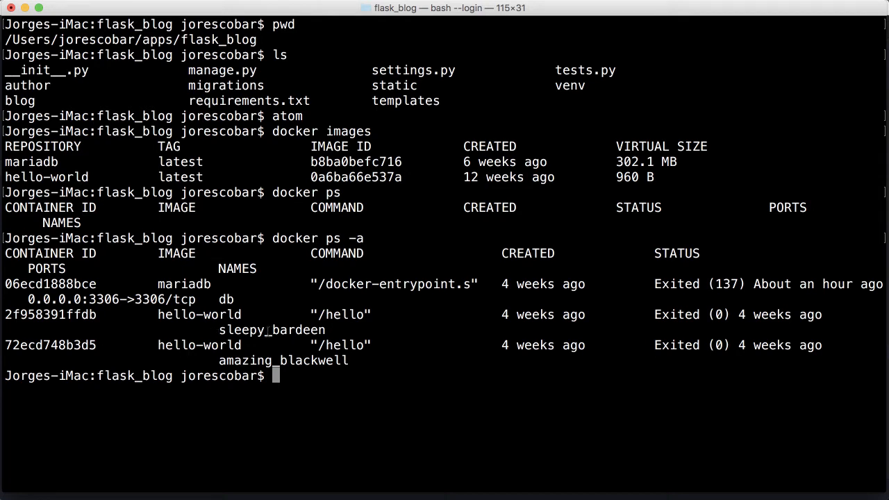
pyautogui.write('clear')
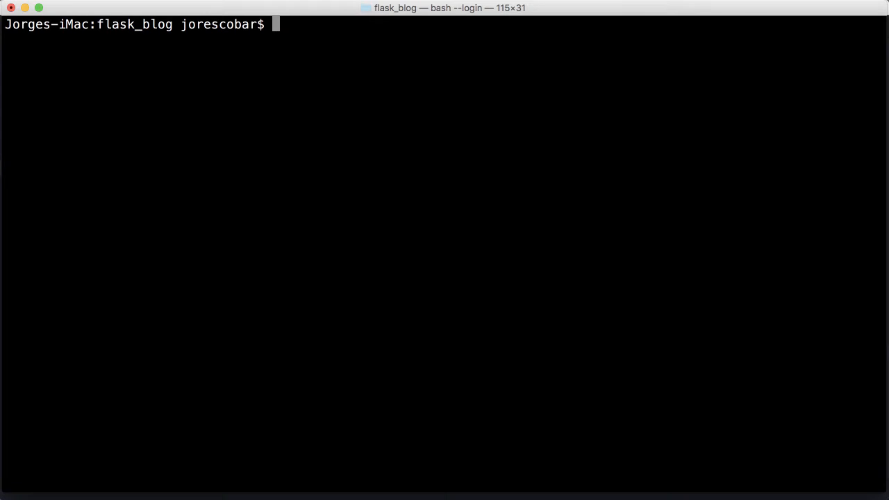
# - List docker images, then run docker build -t flask_blog . to start the image build
pyautogui.write('docker images')
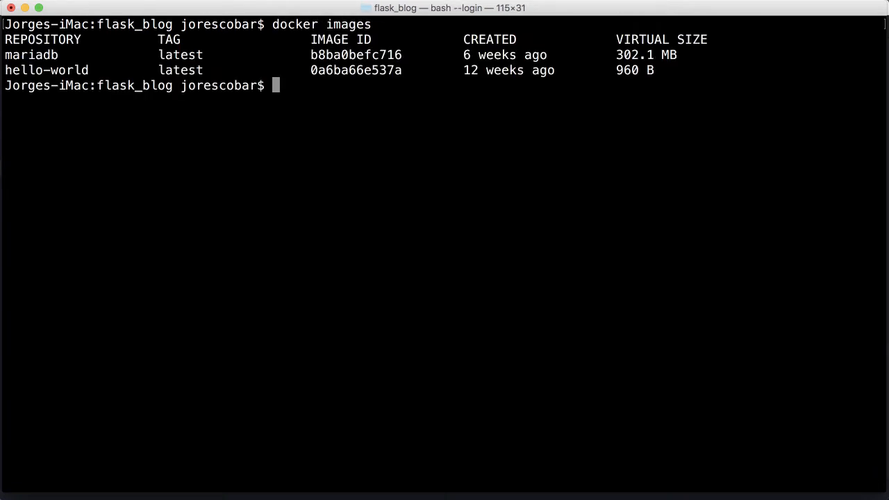
pyautogui.write('docker build -')
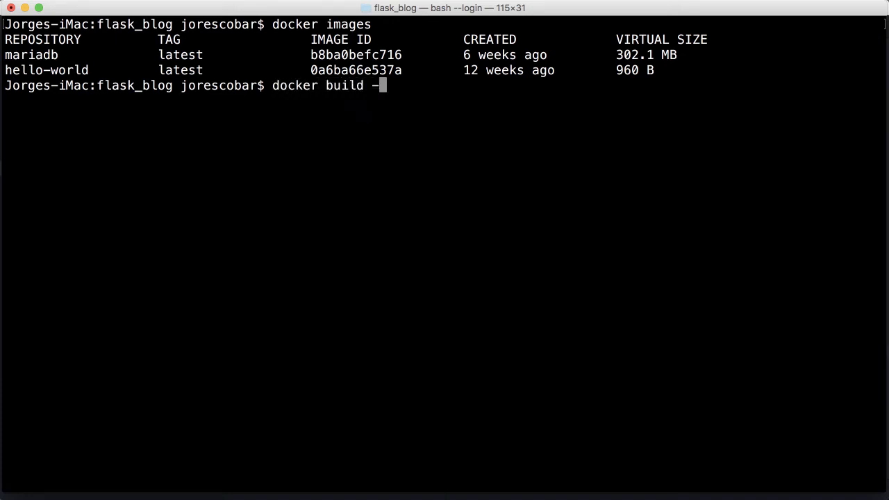
pyautogui.write('t flask_')
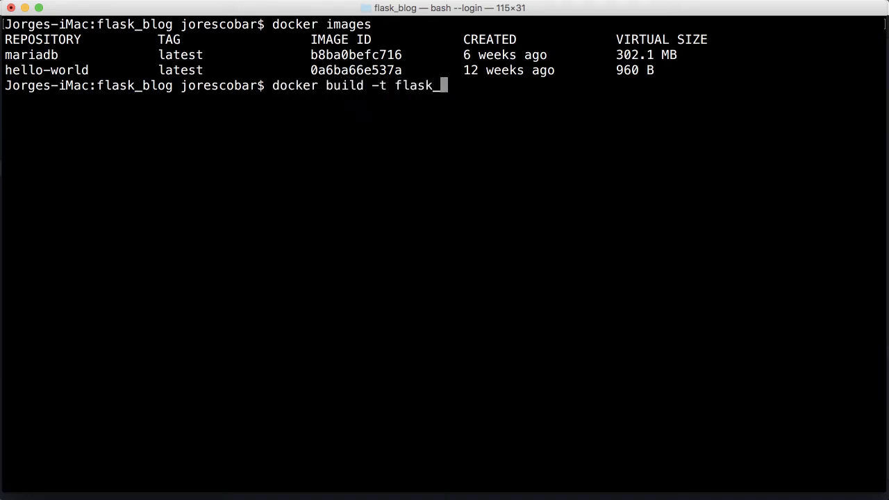
pyautogui.write('blog')
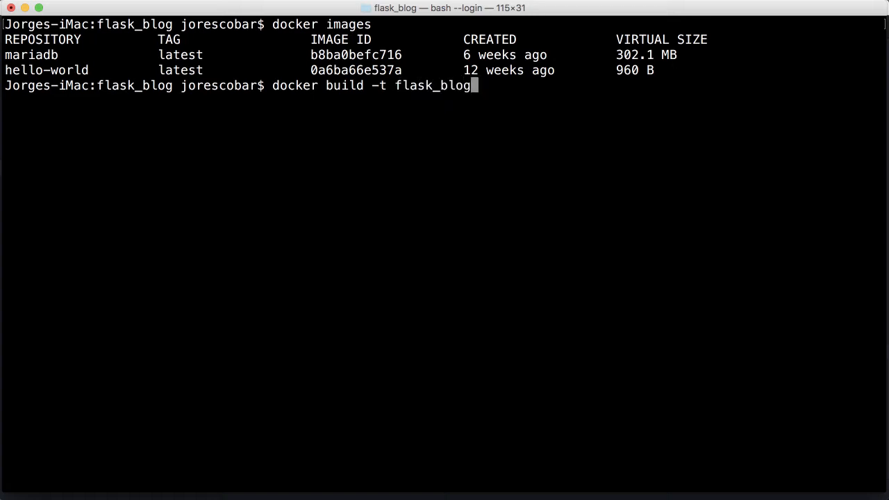
pyautogui.write('.')
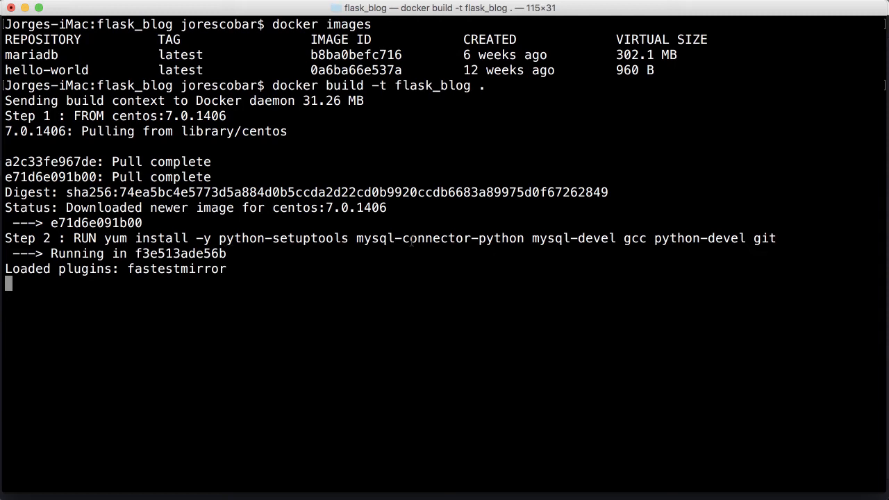
pyautogui.moveTo(636, 239)
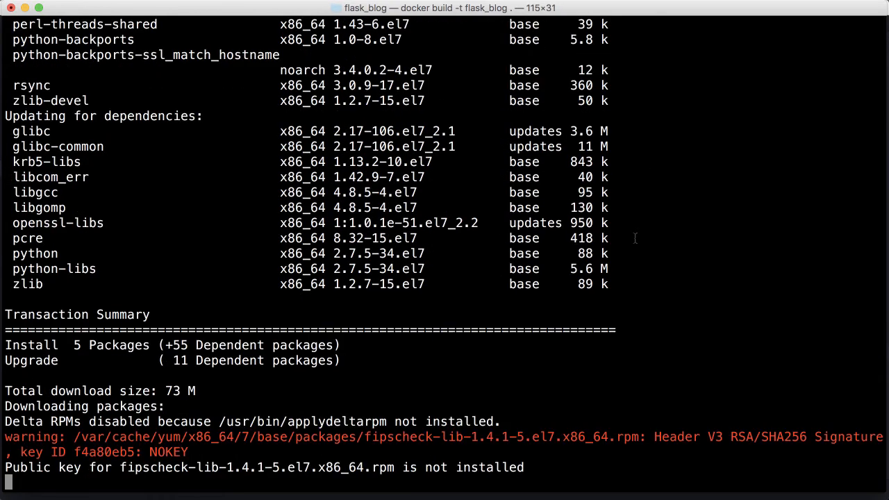
# - Scroll through the build output until the requirements install and 'Successfully built' appears
pyautogui.scroll(-3)
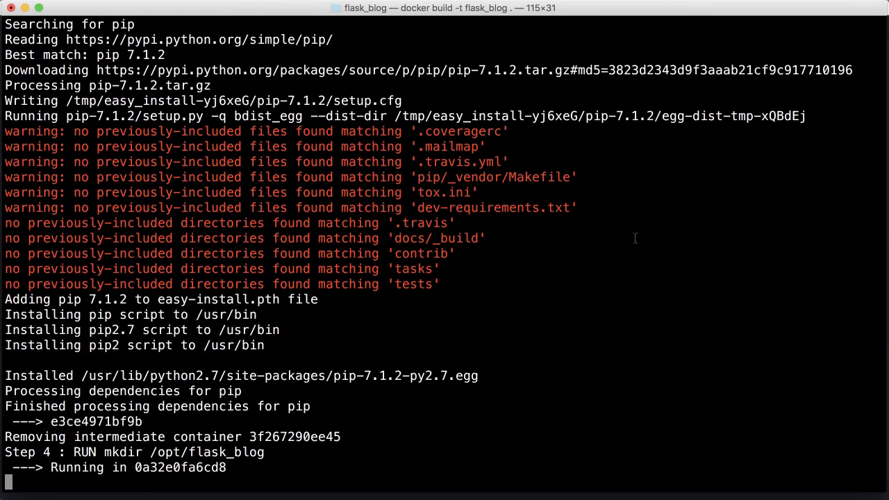
pyautogui.scroll(-3)
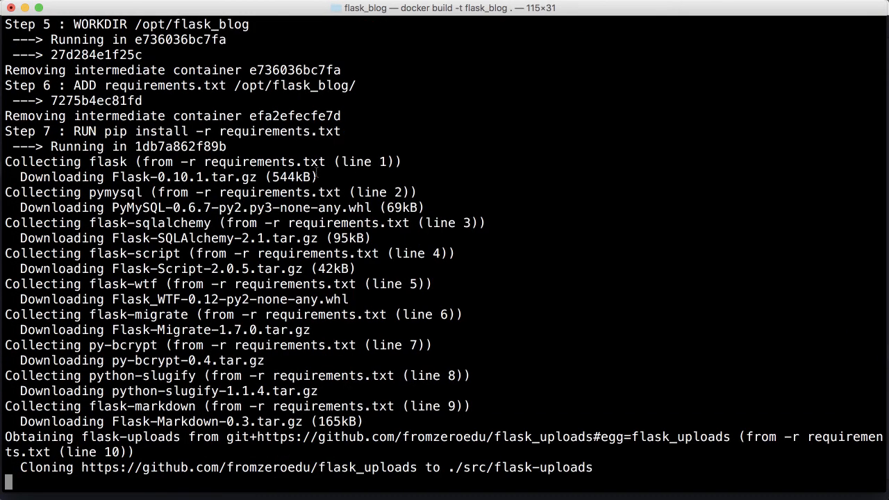
pyautogui.scroll(-3)
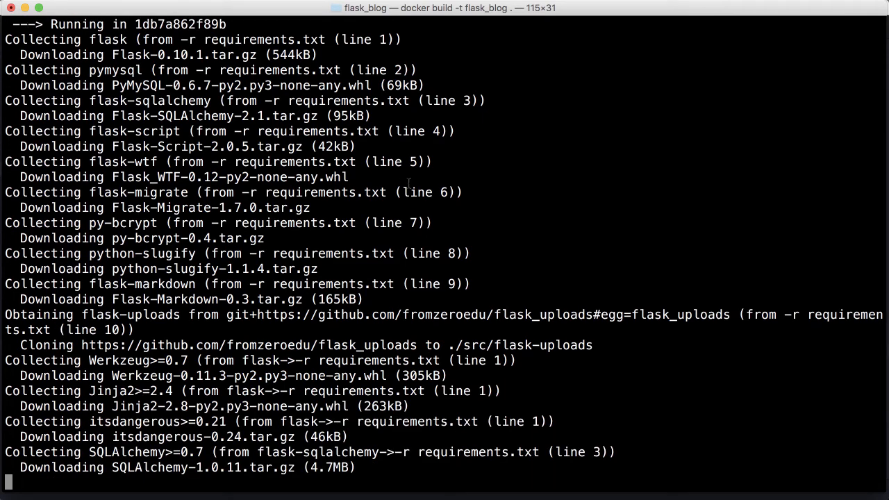
pyautogui.scroll(-3)
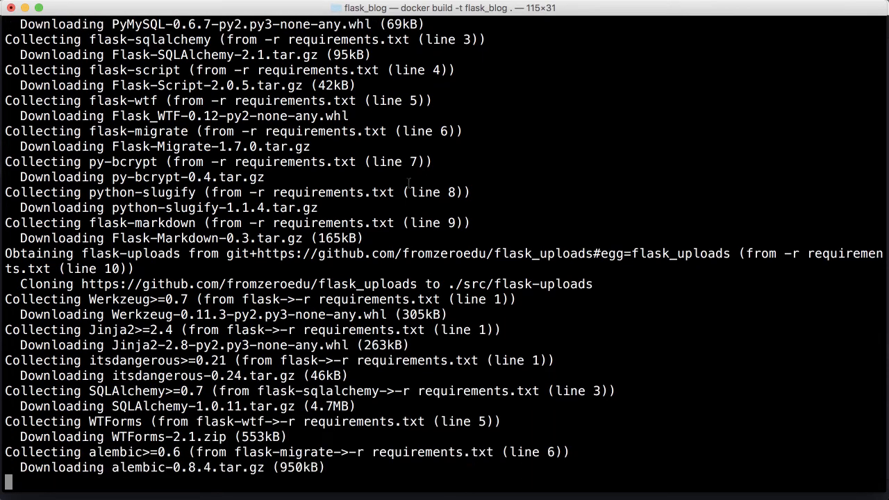
pyautogui.scroll(-3)
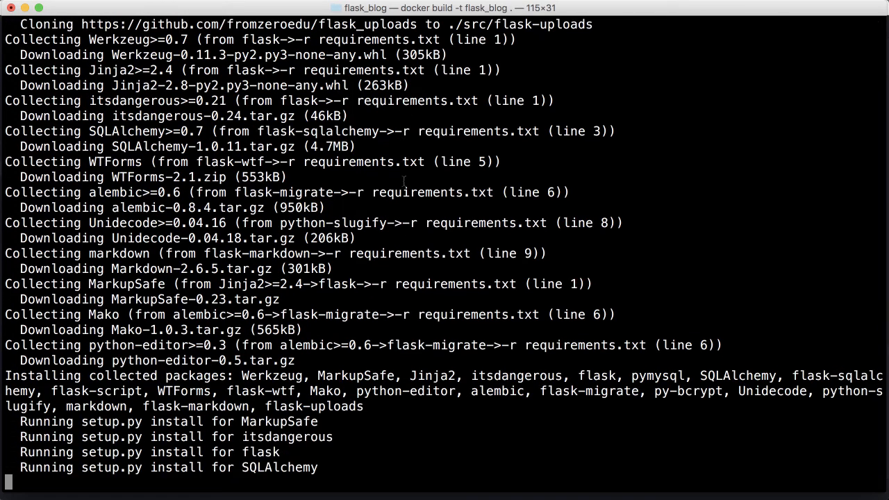
pyautogui.scroll(-3)
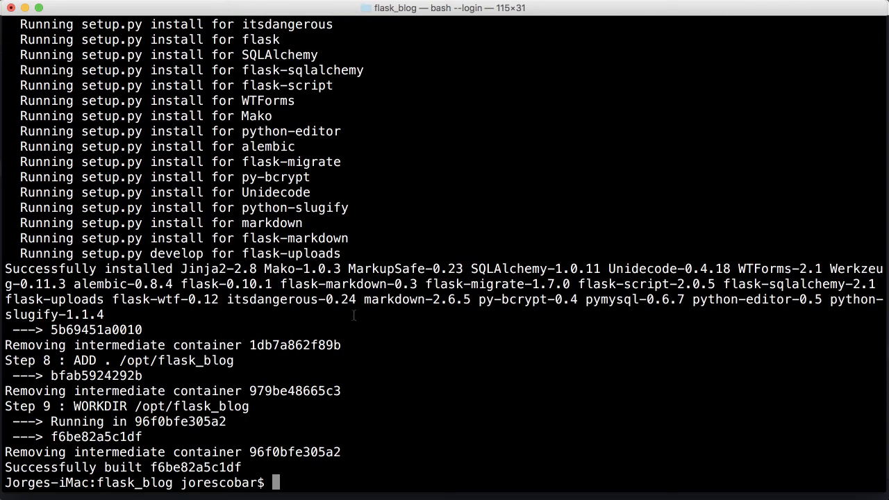
# - Clear the screen and run docker images to see flask_blog listed with mariadb, hello-world and centos
pyautogui.write('clear')
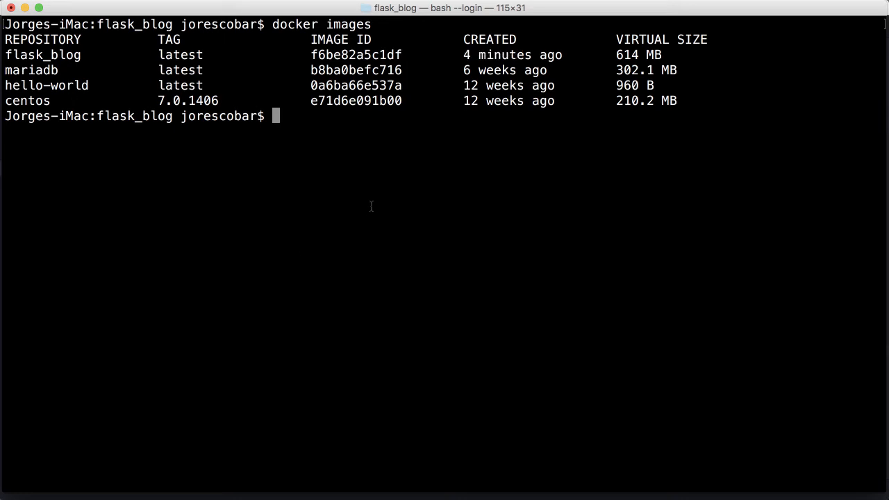
pyautogui.moveTo(370, 203)
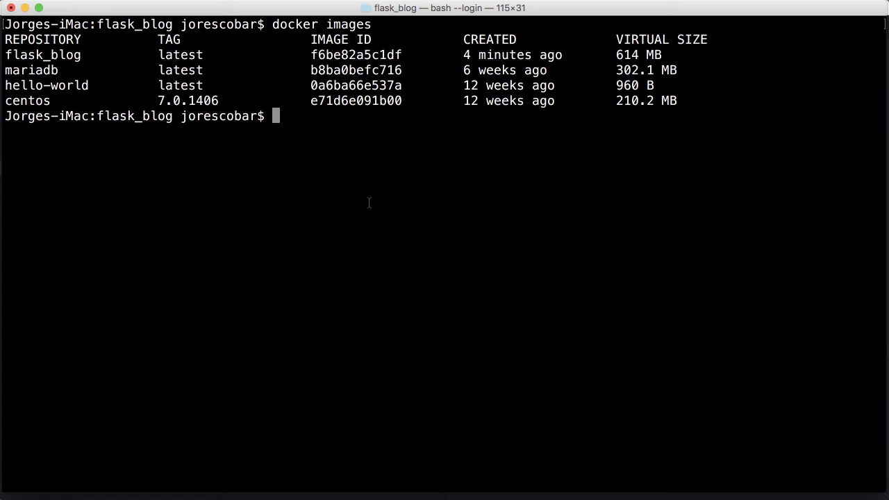
pyautogui.write('docker ps')
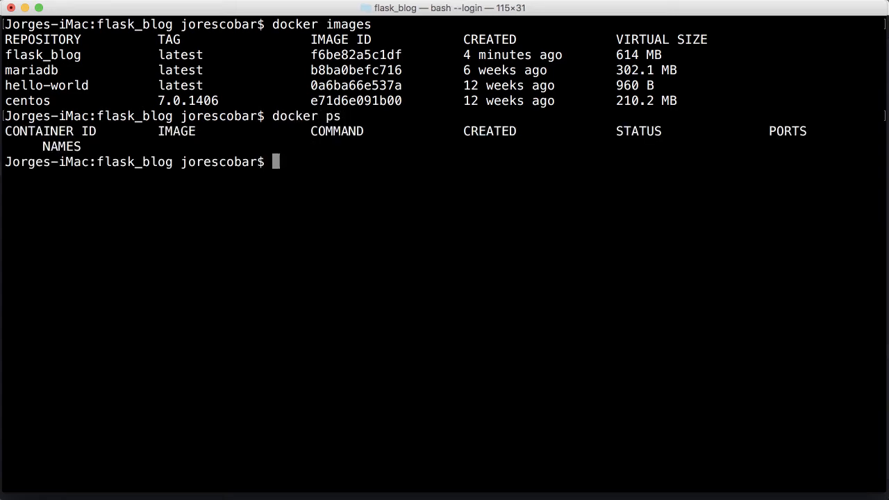
# - Check containers with docker ps and ps -a, run docker start db, verify it is running, then clear
pyautogui.write('docker ps -a')
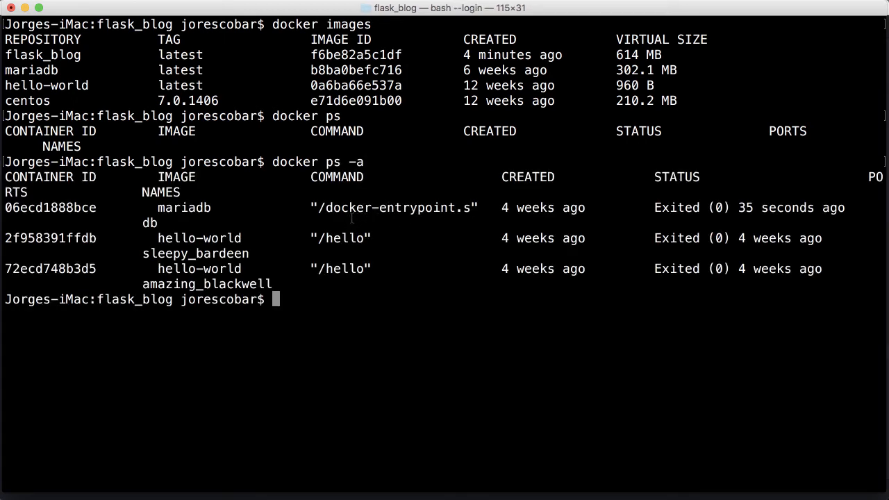
pyautogui.moveTo(263, 214)
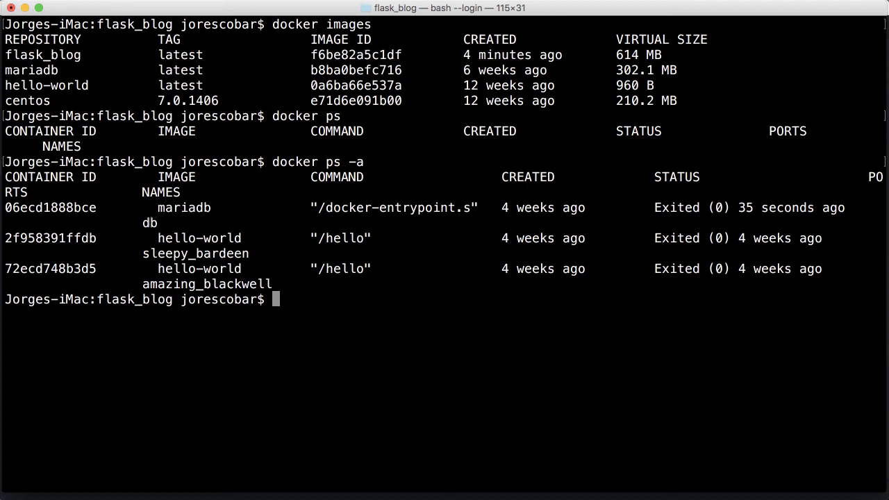
pyautogui.write('do')
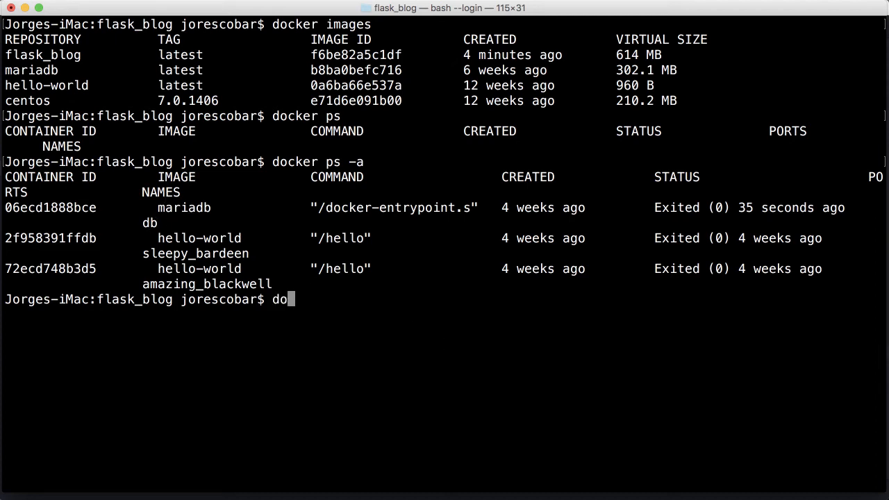
pyautogui.write('cker start db')
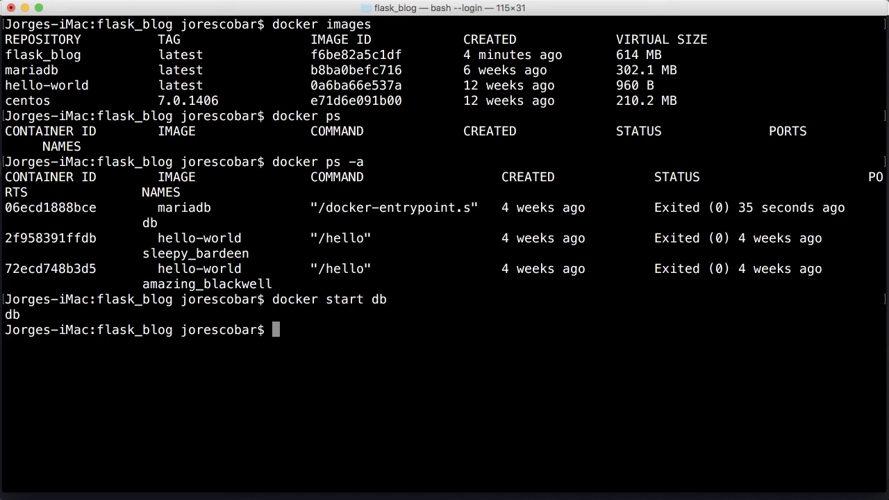
pyautogui.moveTo(436, 328)
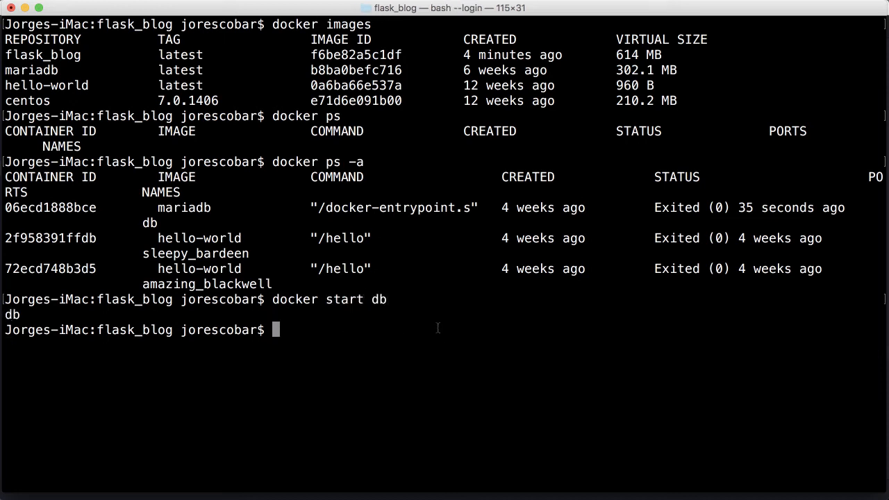
pyautogui.write('docker ps')
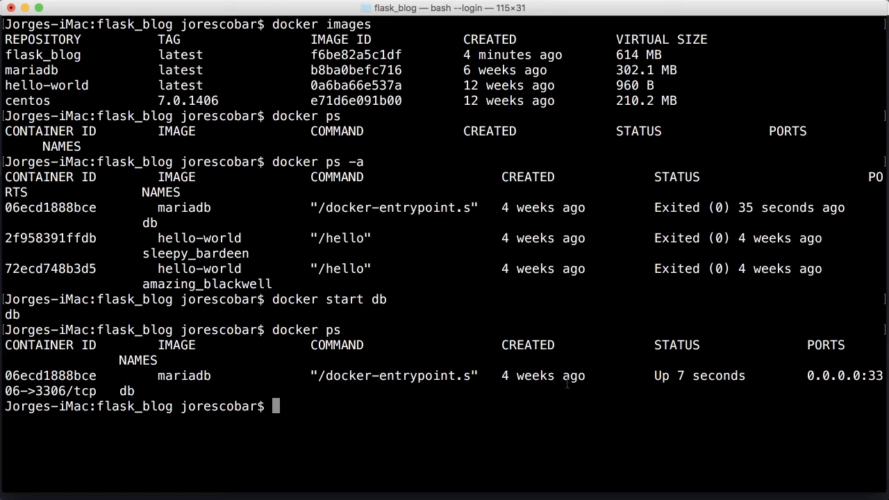
pyautogui.write('clear')
pyautogui.write('docker ')
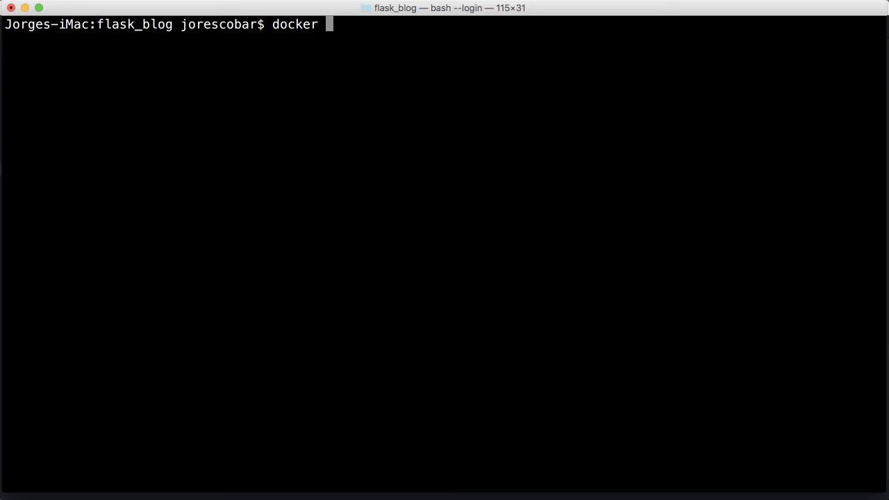
# - Compose docker run -id -p 5000:5000 -v without executing it yet
pyautogui.write('run')
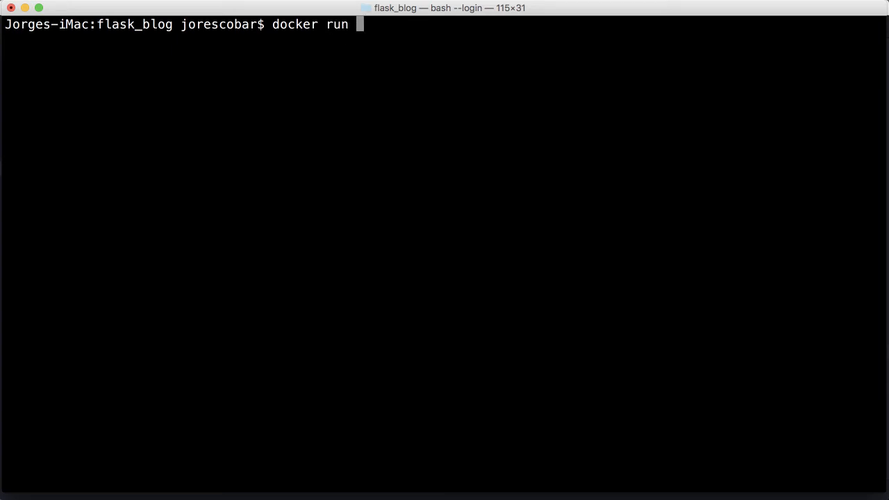
pyautogui.write('-')
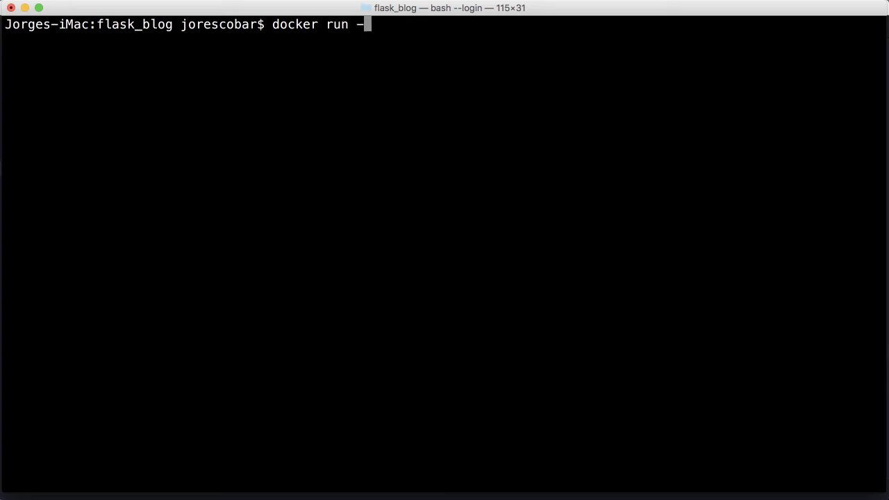
pyautogui.write('id')
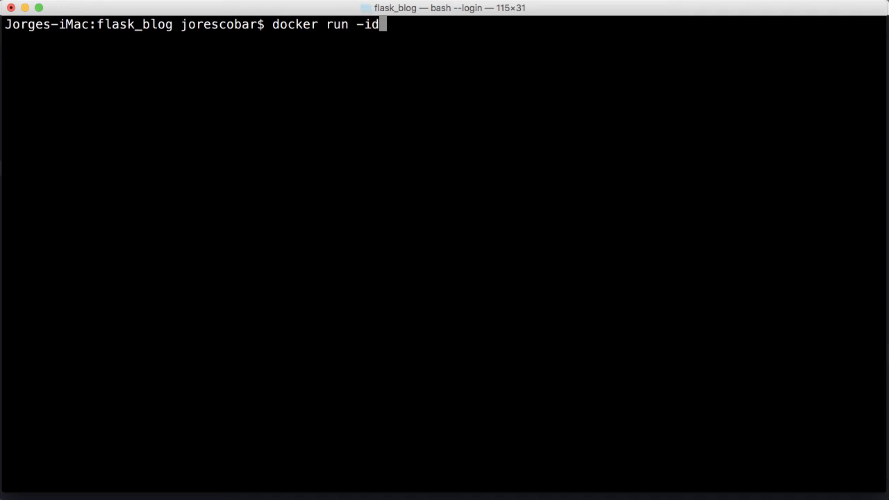
pyautogui.write('" "')
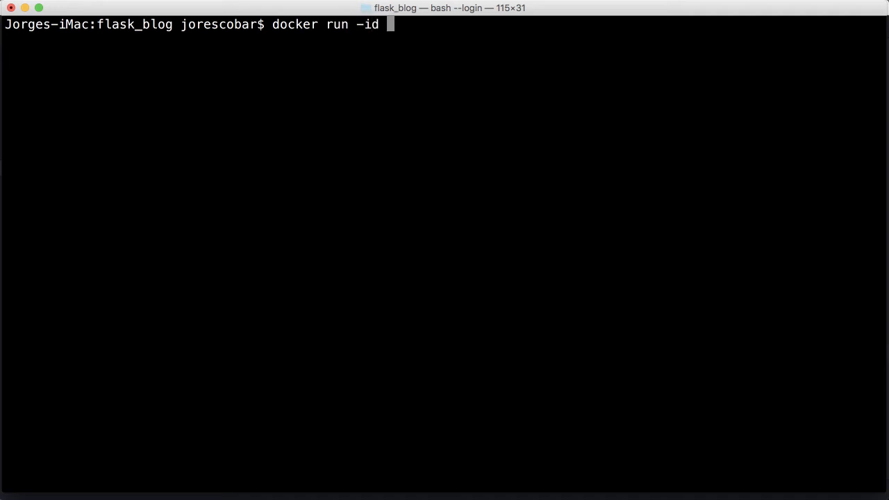
pyautogui.write('-')
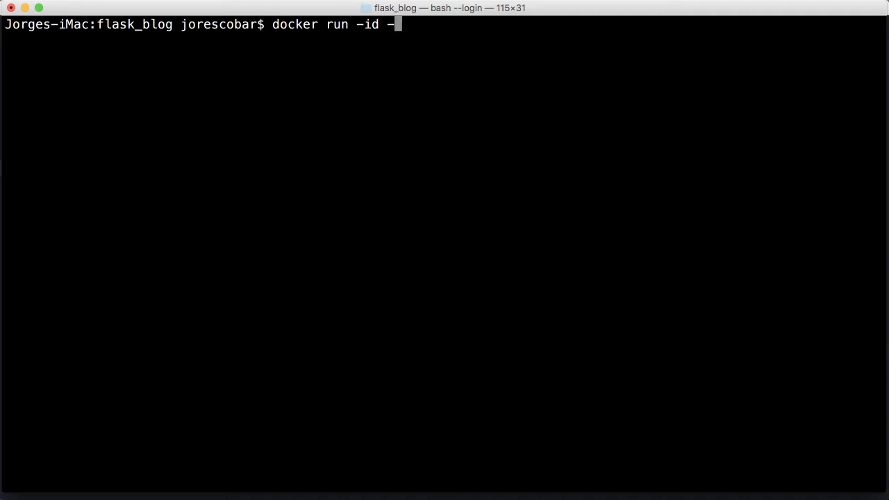
pyautogui.write('p')
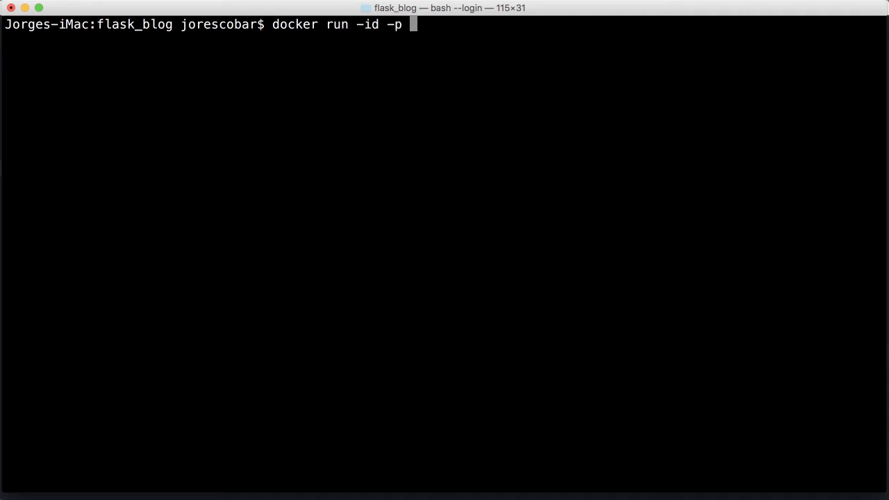
pyautogui.write('5000')
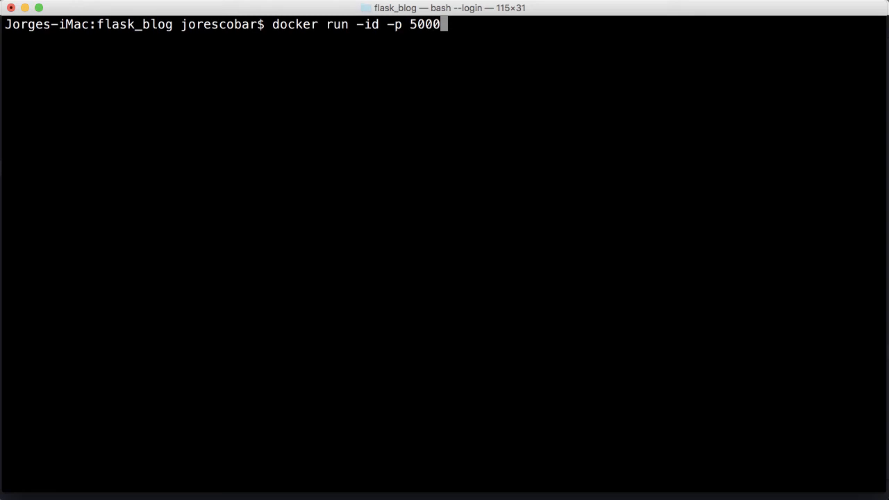
pyautogui.write(':5000')
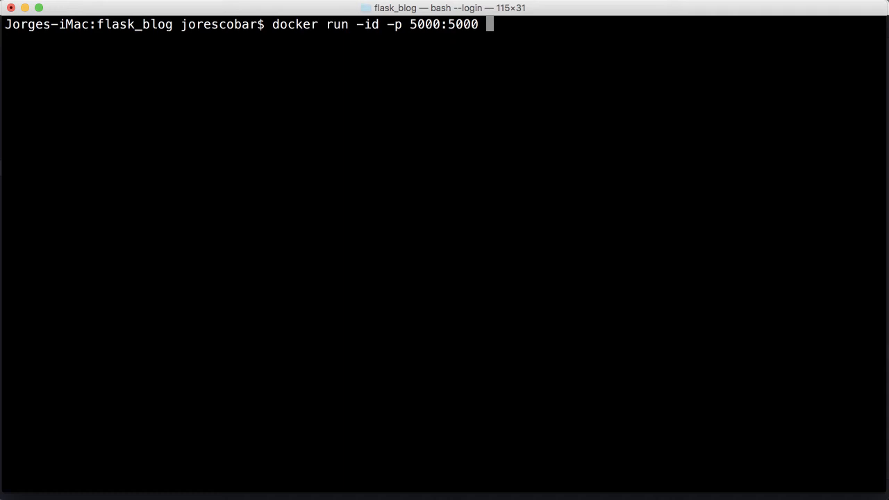
pyautogui.write('-')
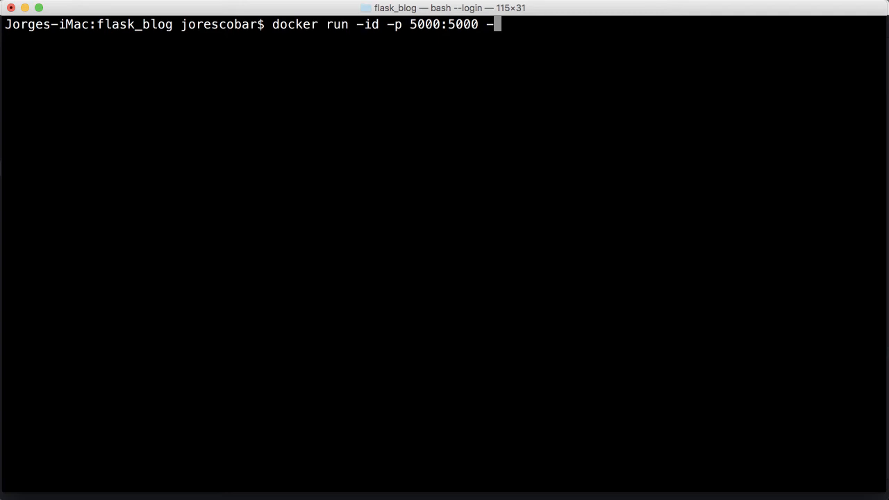
pyautogui.write('v')
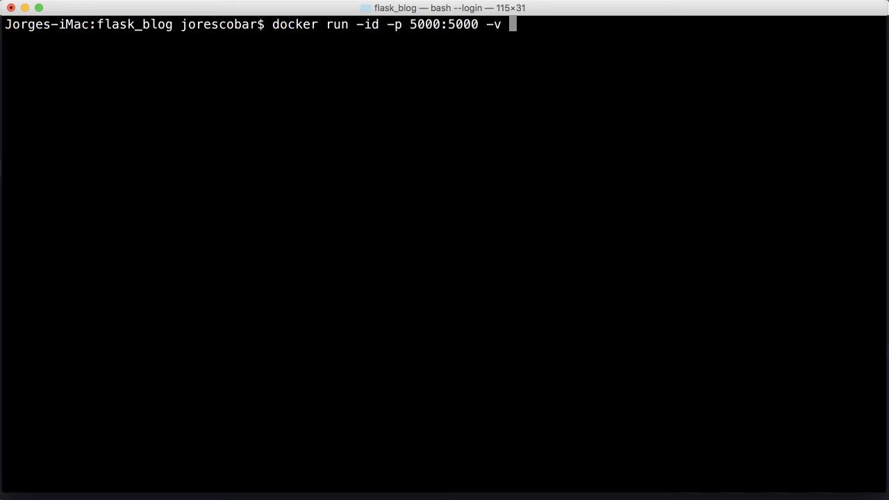
pyautogui.moveTo(597, 428)
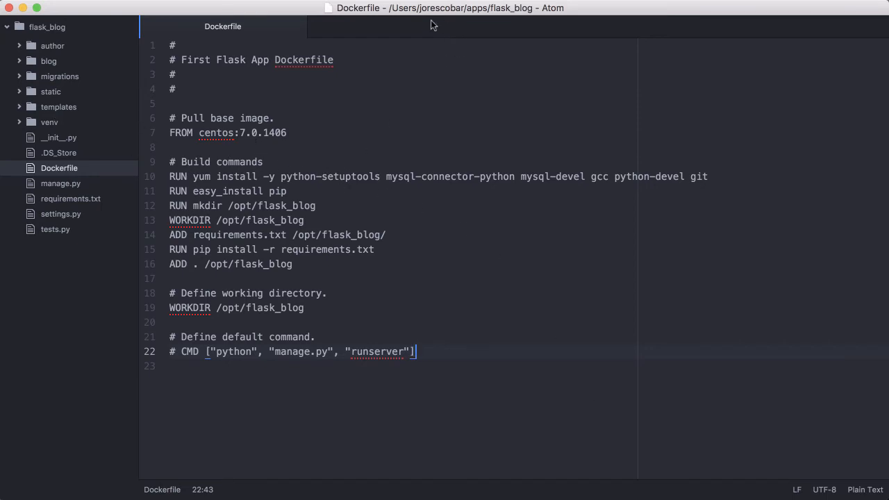
pyautogui.moveTo(503, 15)
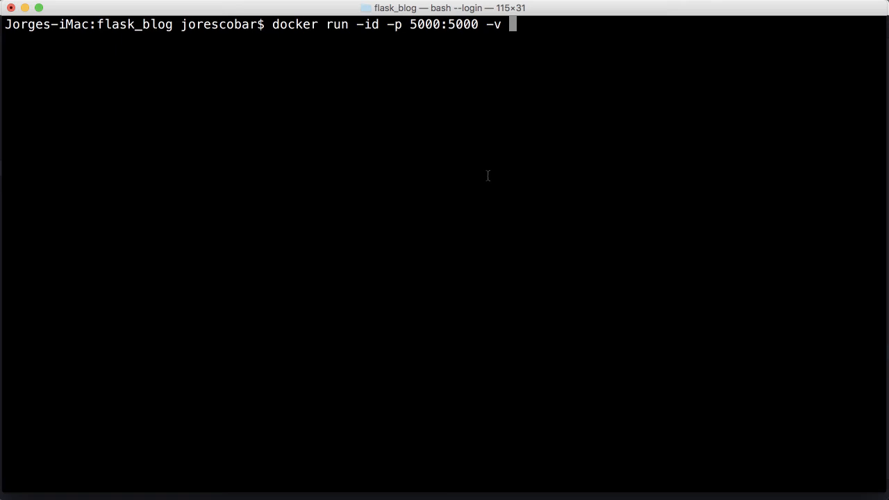
# - Add the volume mapping /Users/jorescobar/apps/flask_blog:/opt/flask_blog to the run command
pyautogui.write('/')
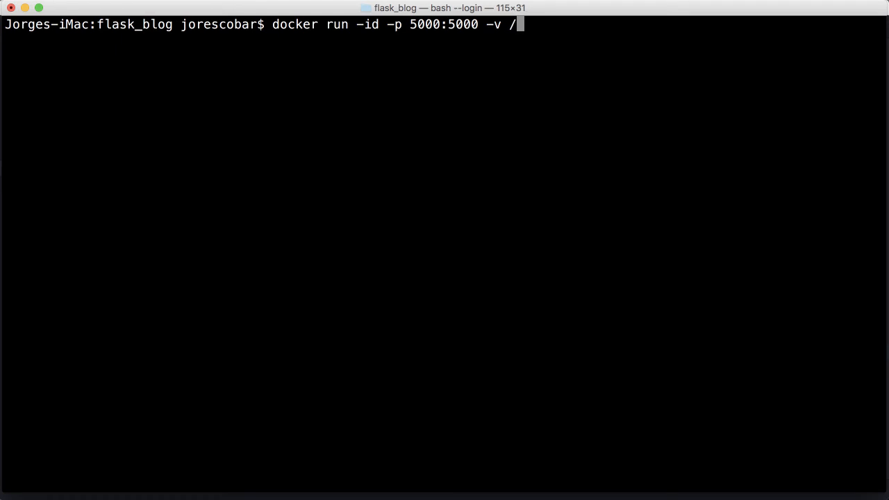
pyautogui.write('Users/')
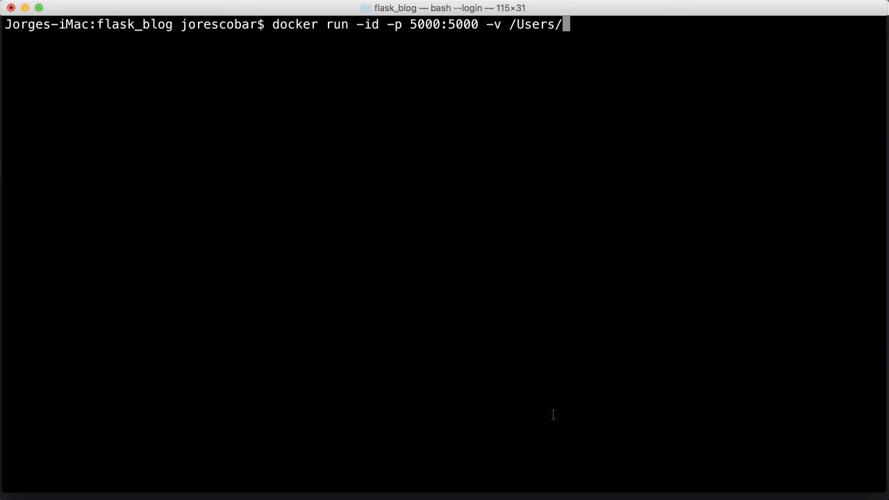
pyautogui.write('joresco')
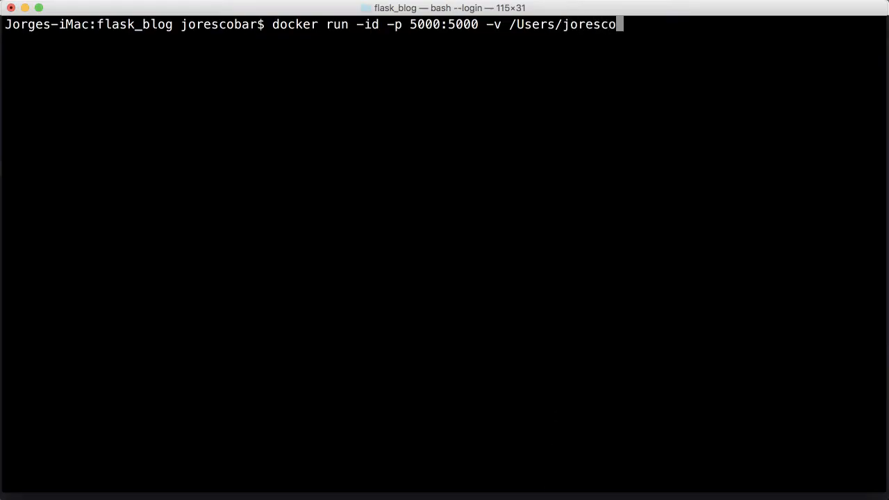
pyautogui.write('bar/apps')
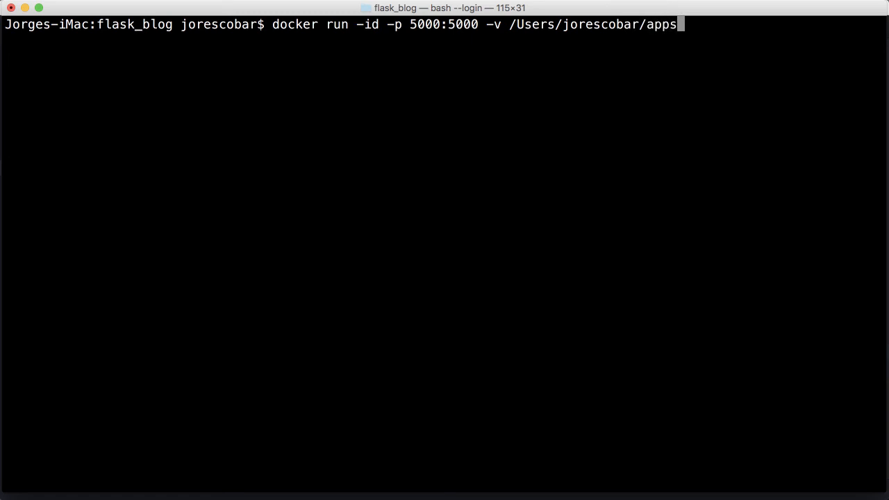
pyautogui.write('/fl')
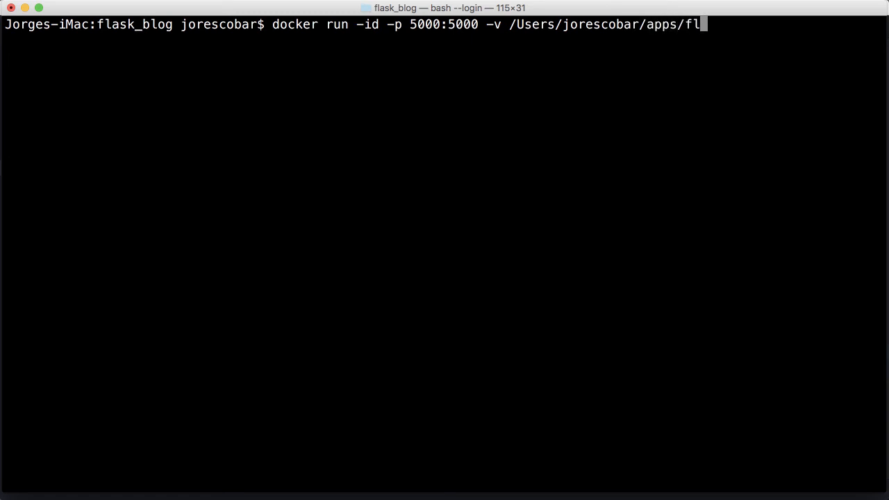
pyautogui.write('ask_b')
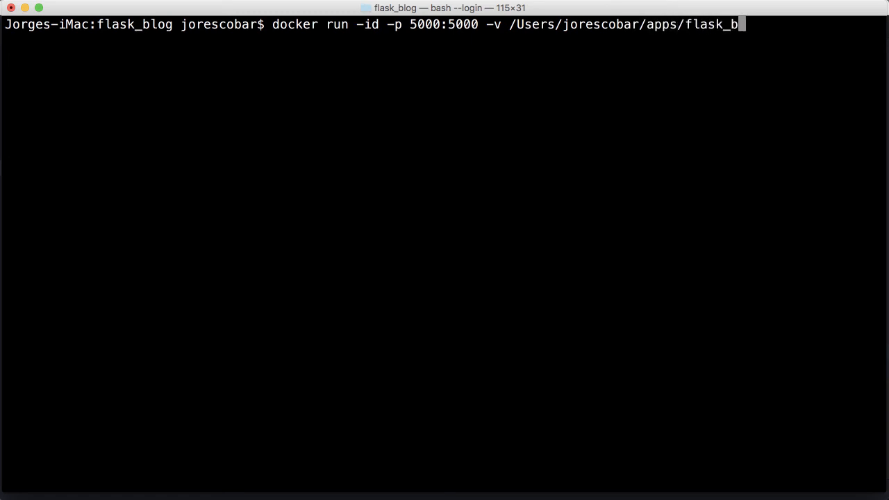
pyautogui.write('log:')
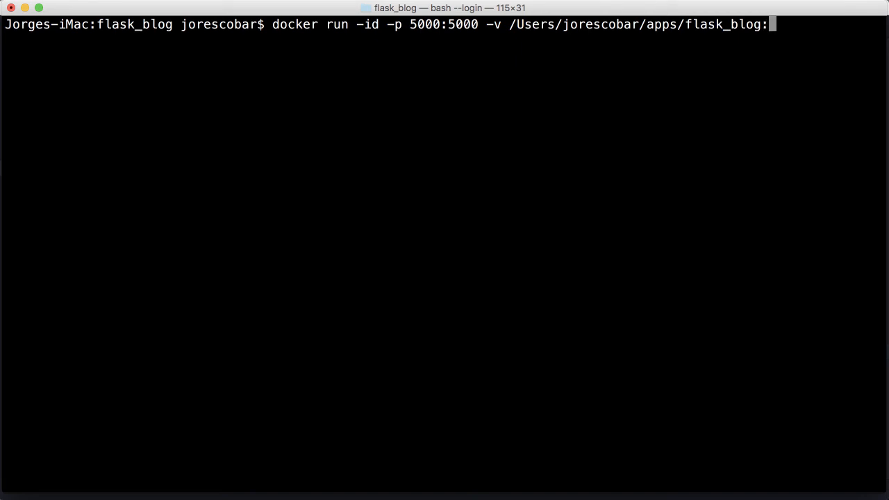
pyautogui.write('opt/')
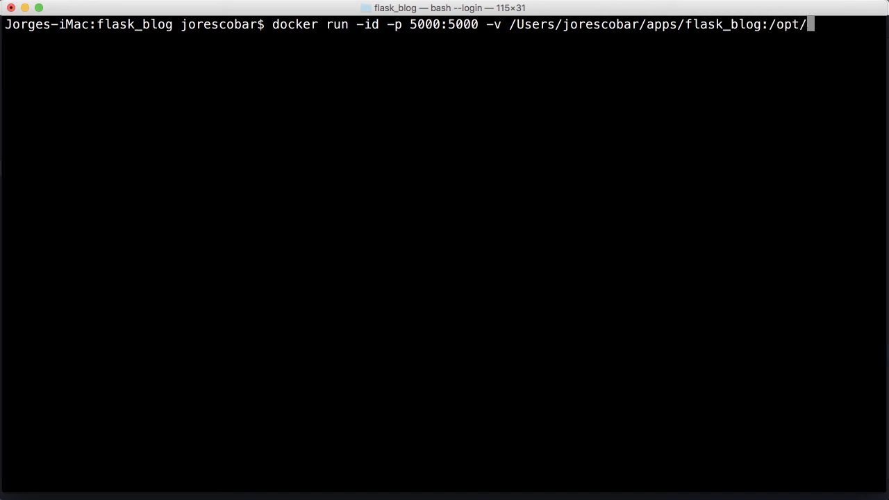
pyautogui.write('flask')
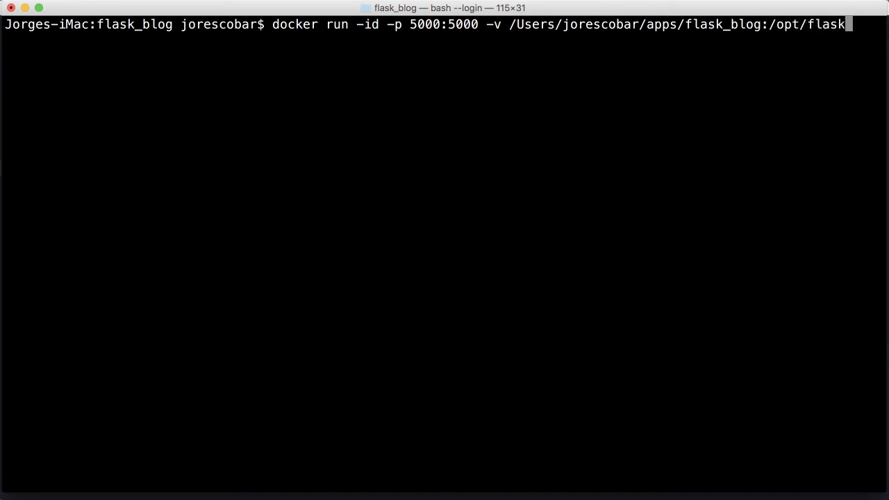
pyautogui.write('_blog')
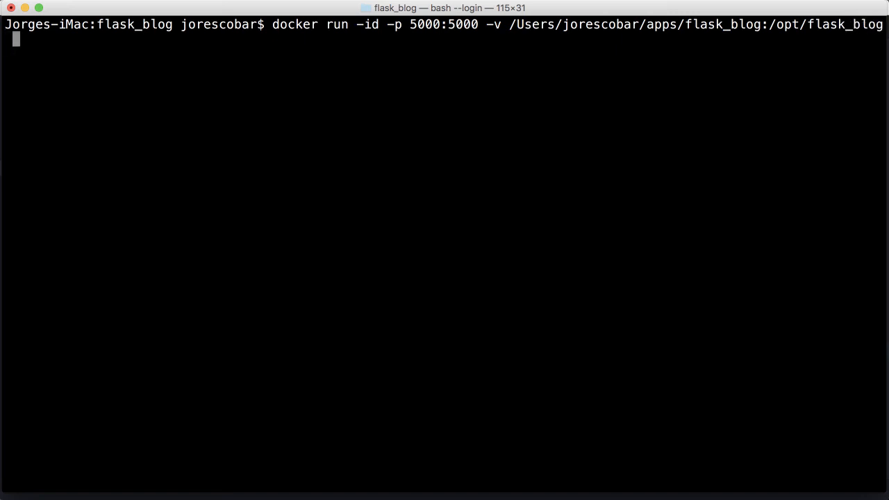
# - Name the container blog and link the db container as mysql (--name blog --link db:mysql)
pyautogui.write('--name b')
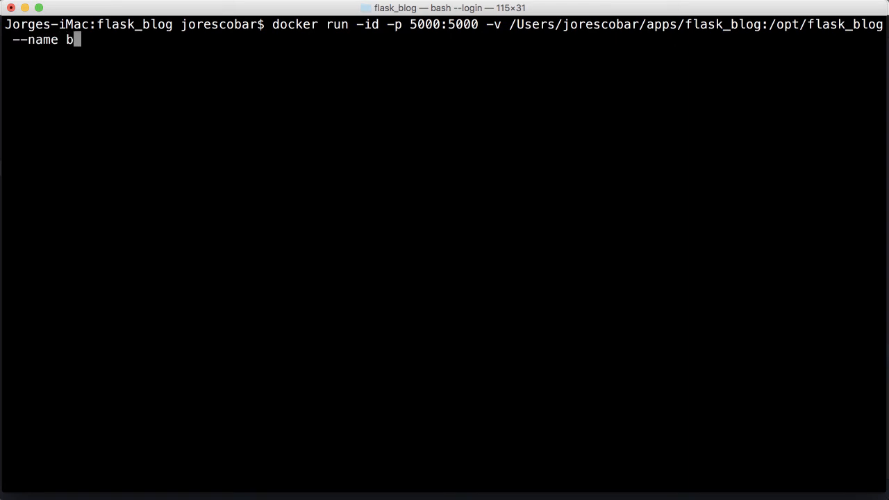
pyautogui.write('log')
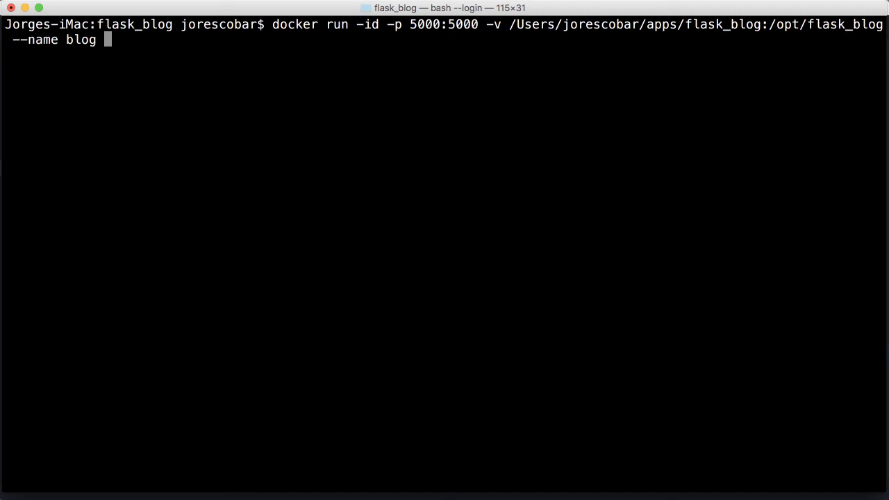
pyautogui.write('--')
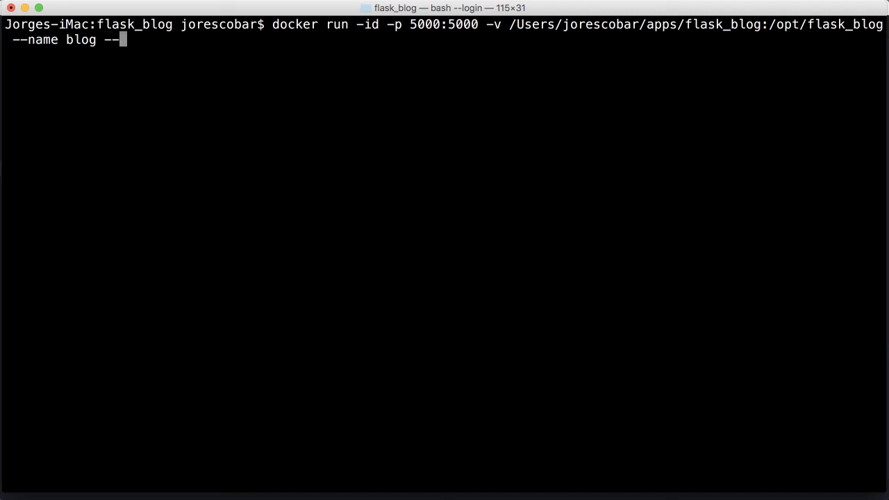
pyautogui.write('l')
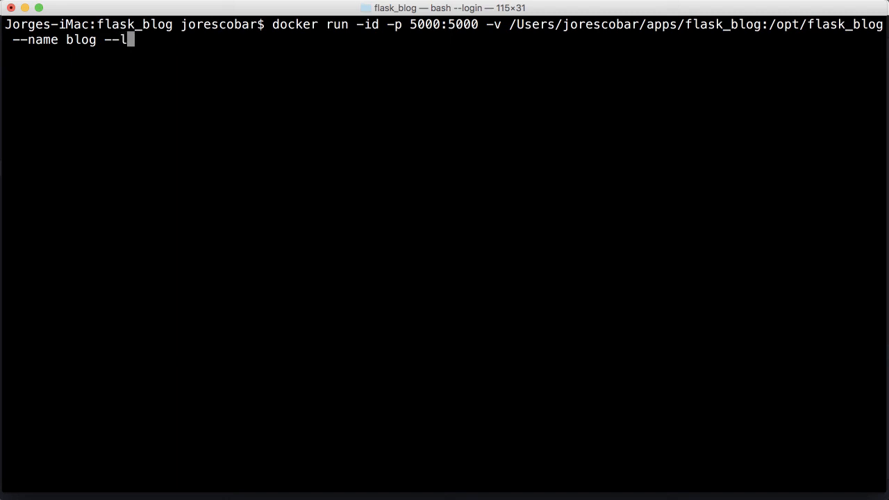
pyautogui.write('ink')
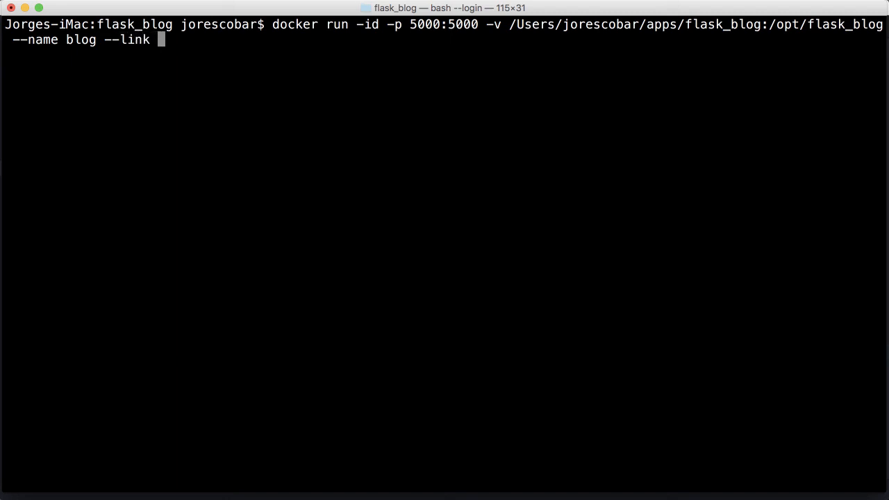
pyautogui.write('db')
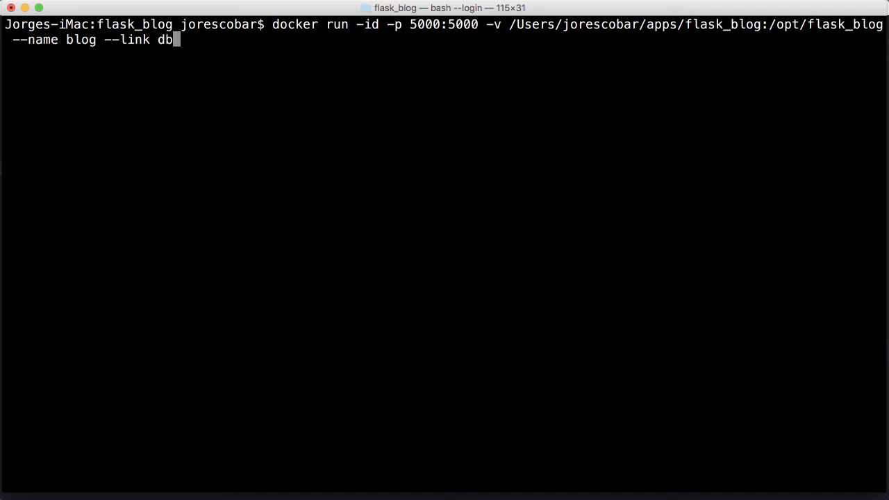
pyautogui.write(':')
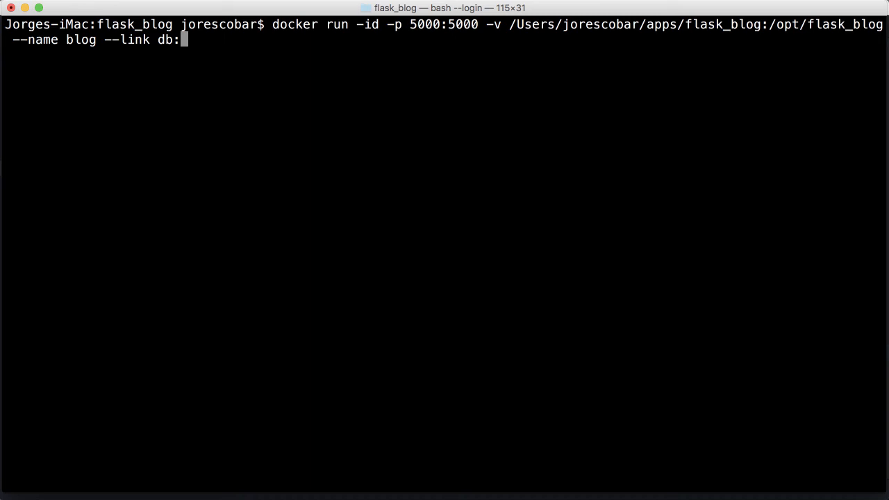
pyautogui.write('mysql')
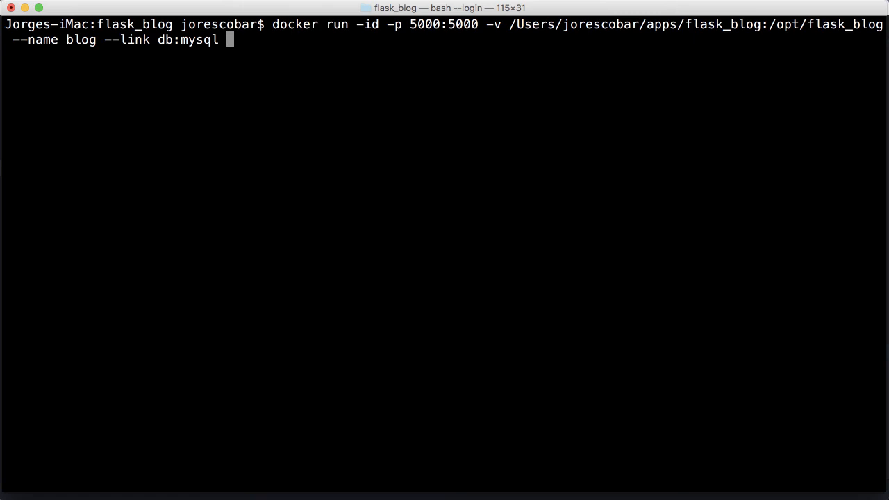
# - End the docker run command with image flask_blog running bash
pyautogui.write('fla')
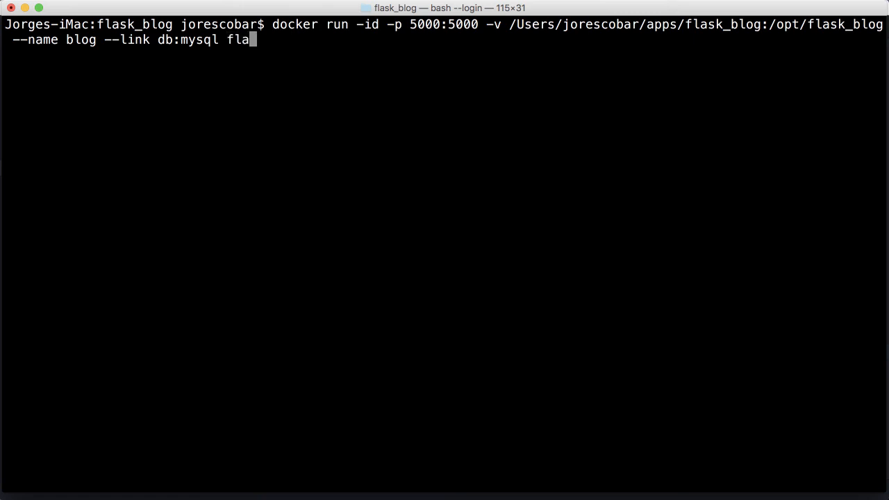
pyautogui.write('sk_')
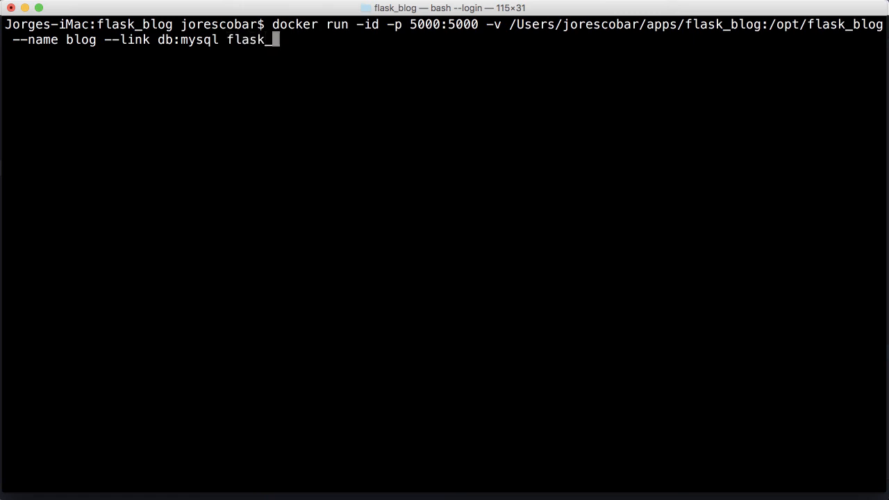
pyautogui.write('blog')
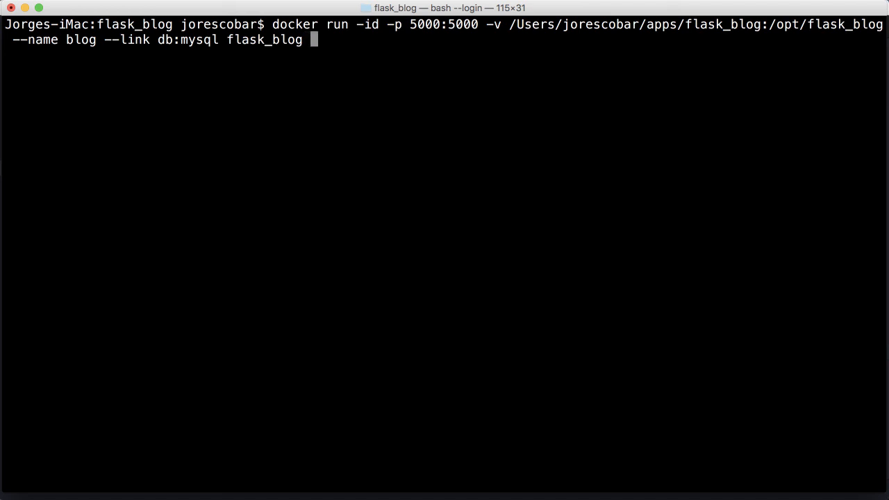
pyautogui.write('bash')
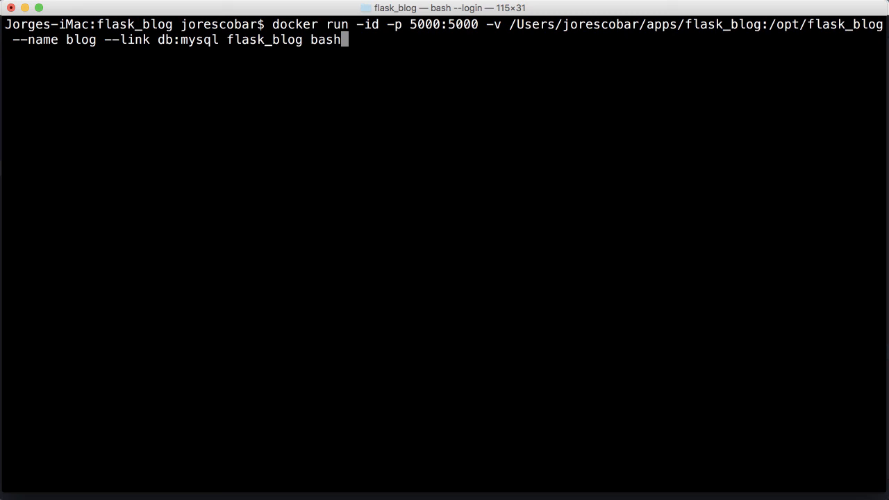
pyautogui.moveTo(475, 66)
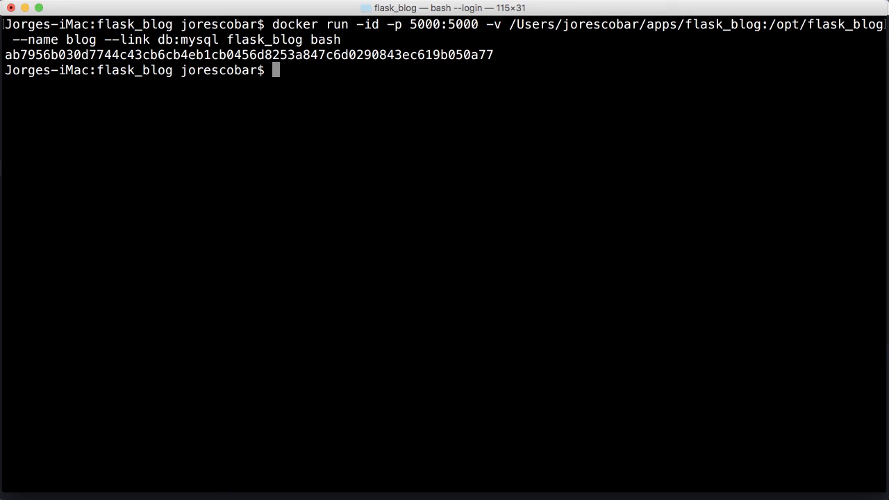
pyautogui.moveTo(415, 69)
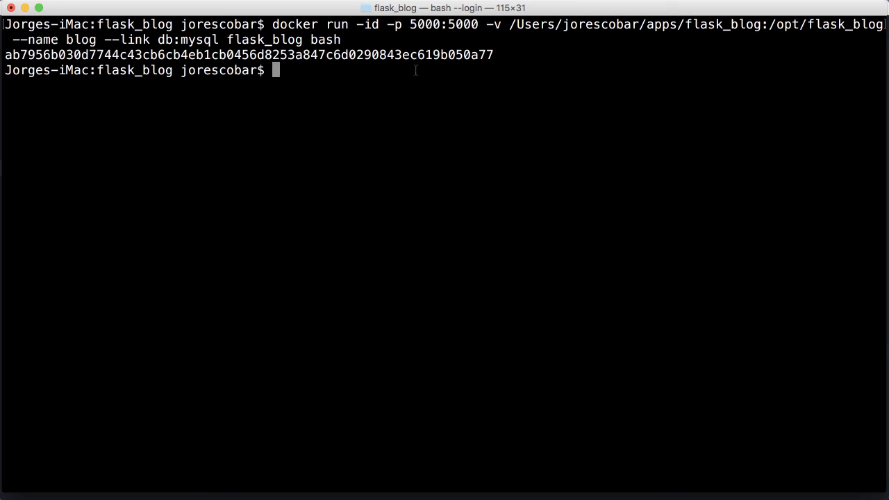
# - Run docker ps to list the running blog and db mariadb containers
pyautogui.write('docker ps')
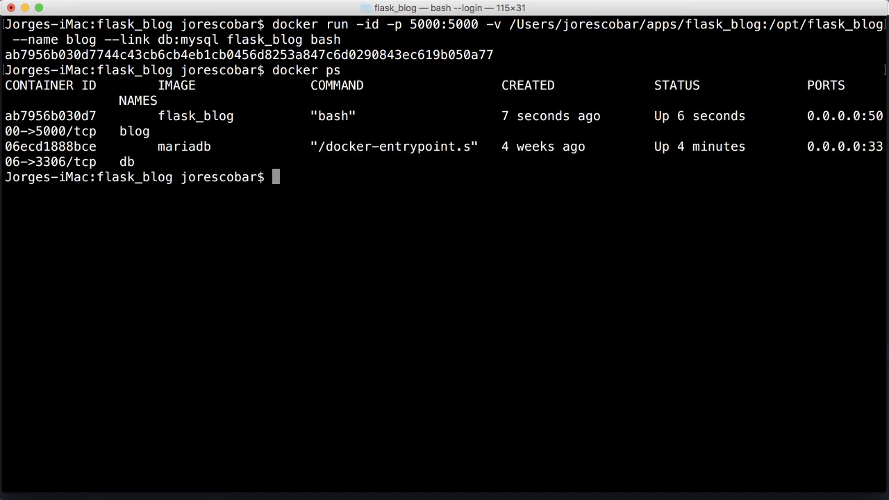
pyautogui.moveTo(239, 161)
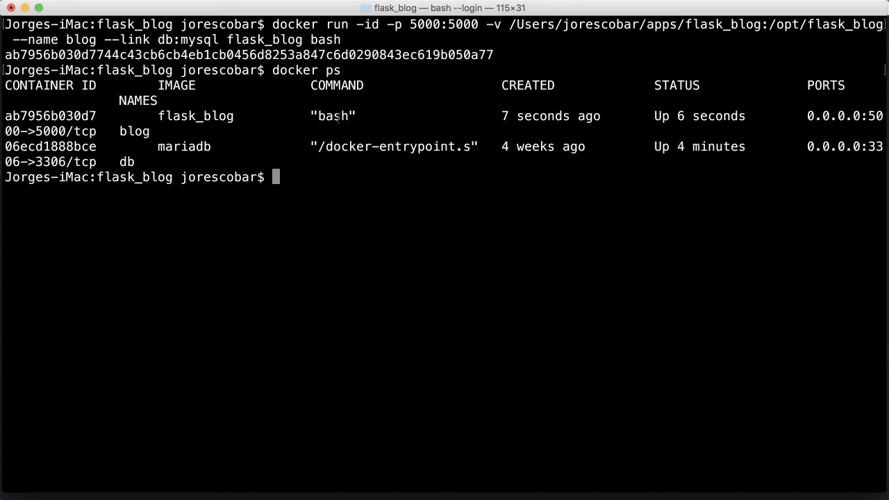
pyautogui.moveTo(356, 213)
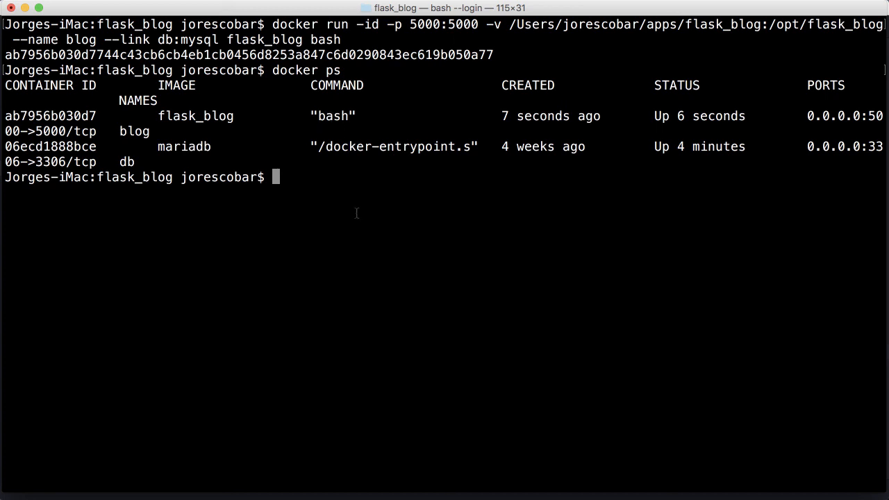